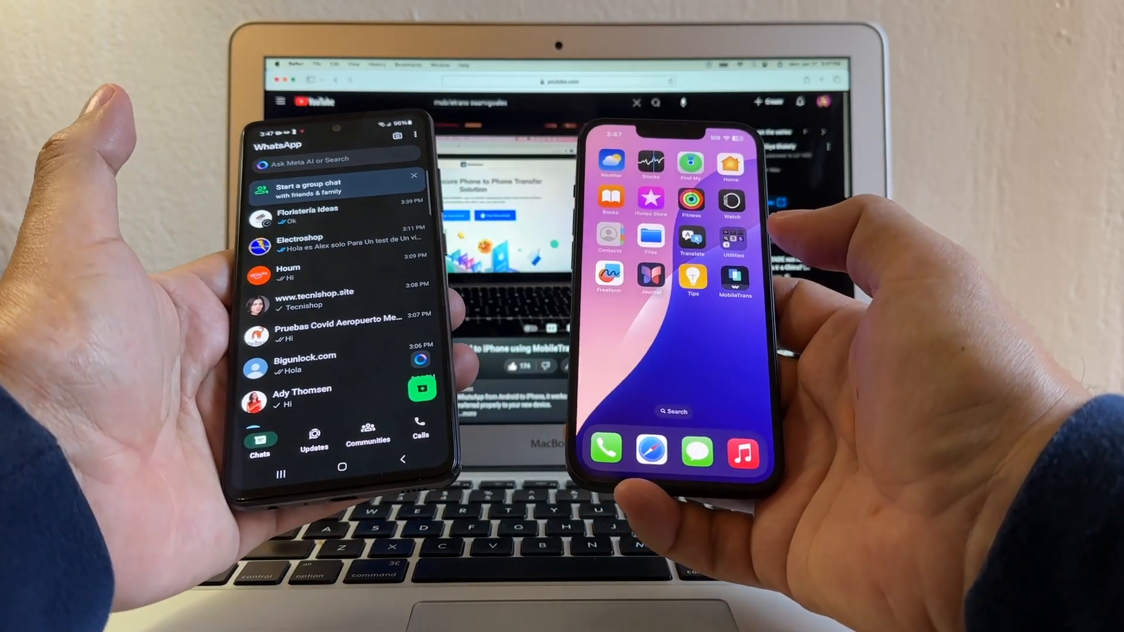
# Step: Reach WhatsApp's Chat backup settings on the Android phone and check the Google account chooser
pyautogui.scroll(-3)
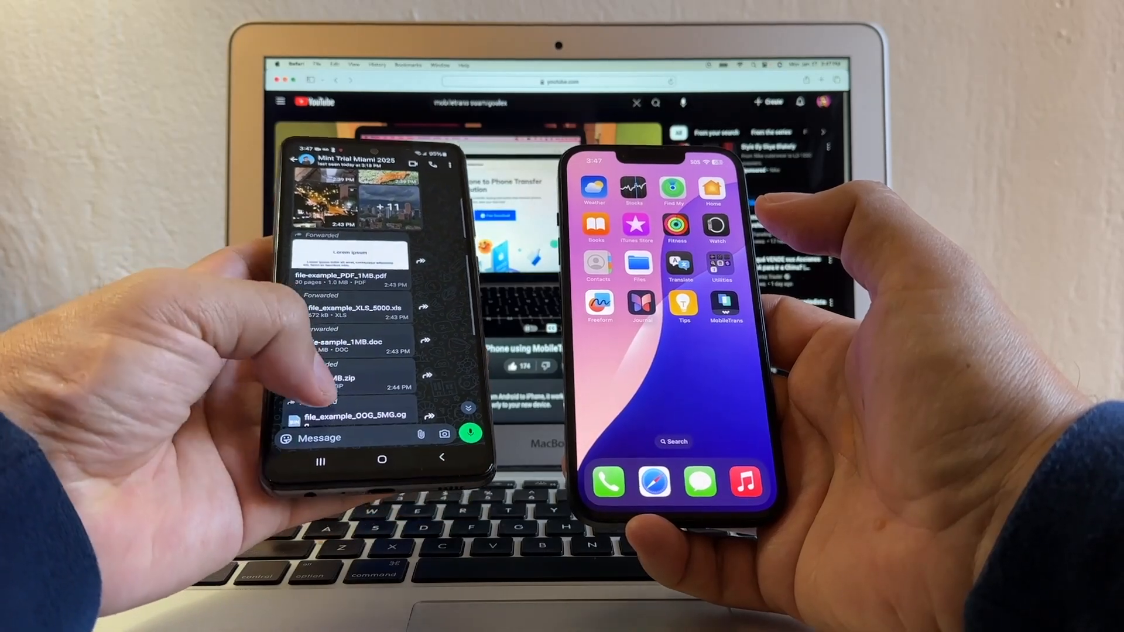
pyautogui.scroll(-3)
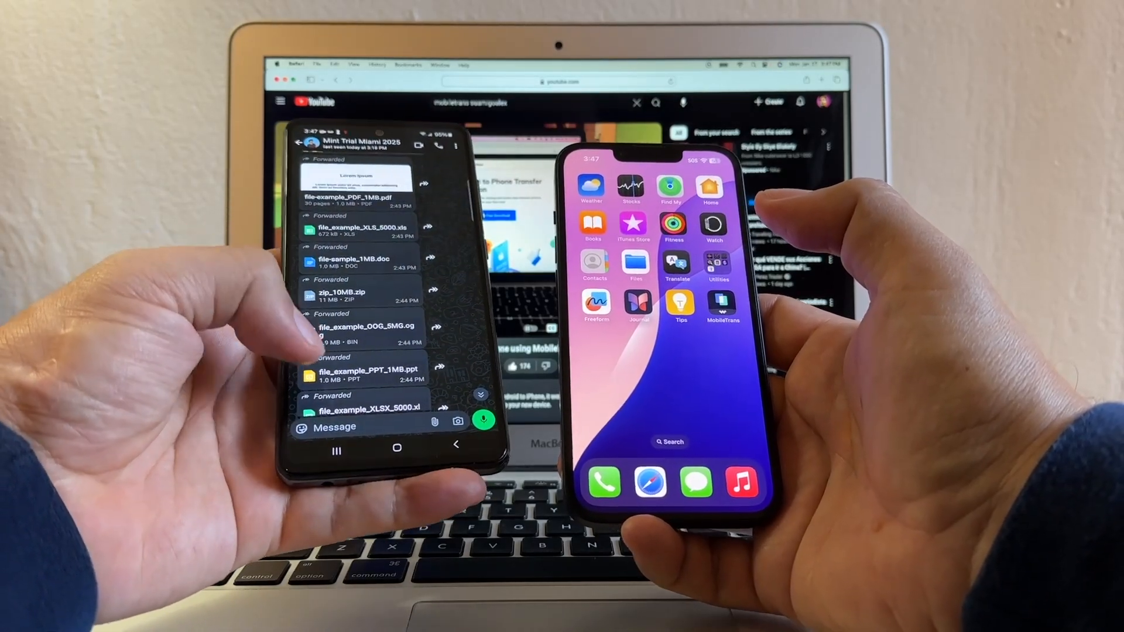
pyautogui.scroll(-3)
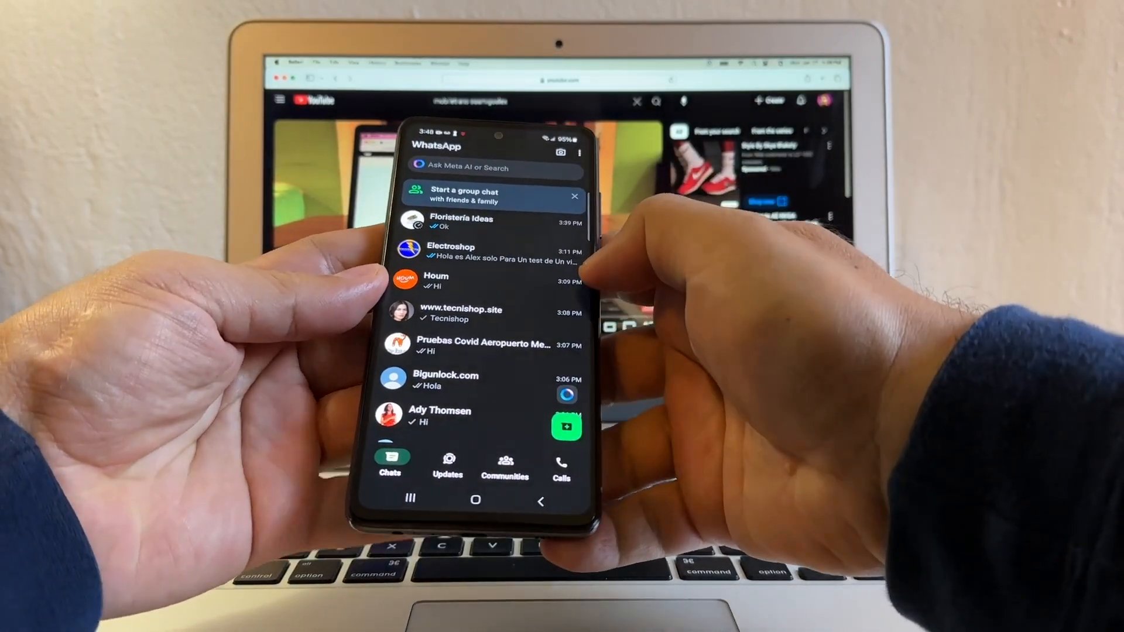
pyautogui.click(581, 147)
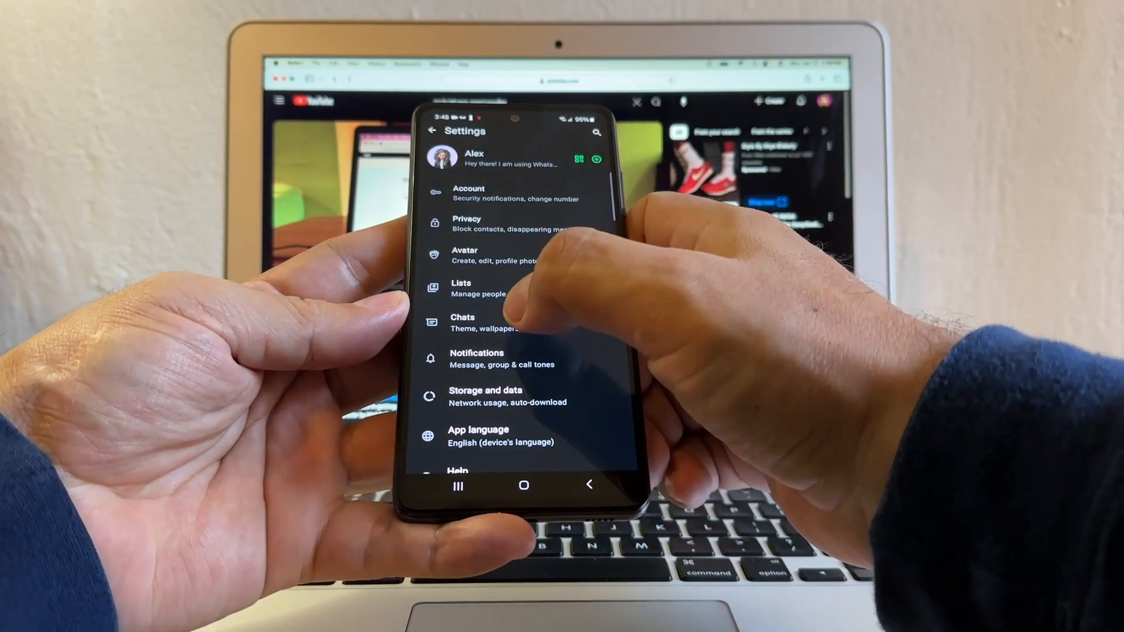
pyautogui.click(464, 323)
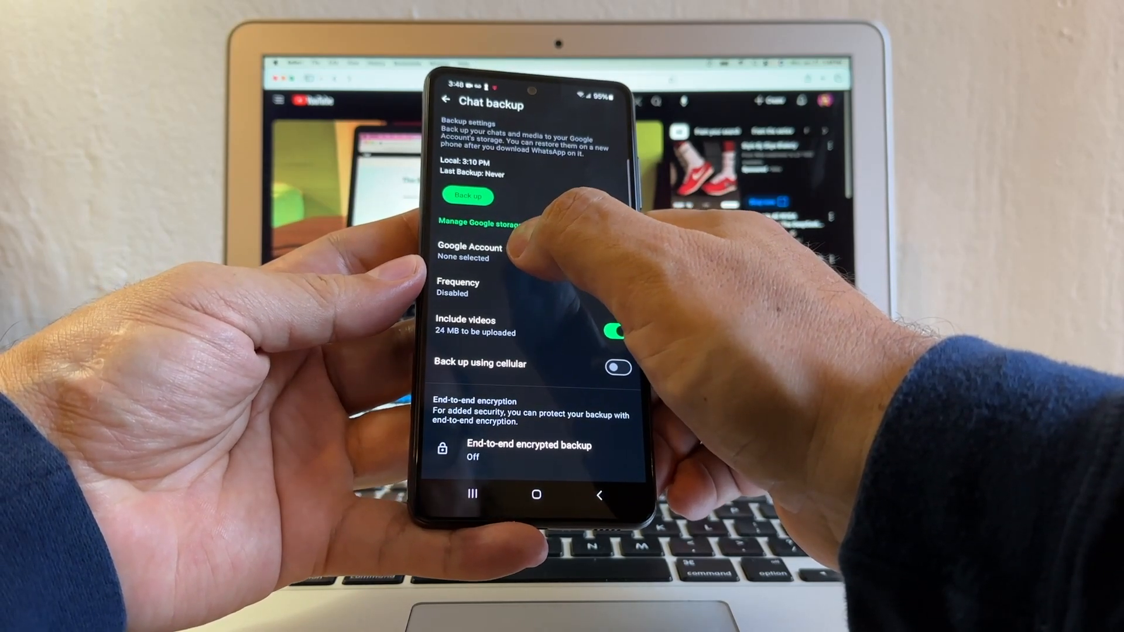
pyautogui.click(458, 287)
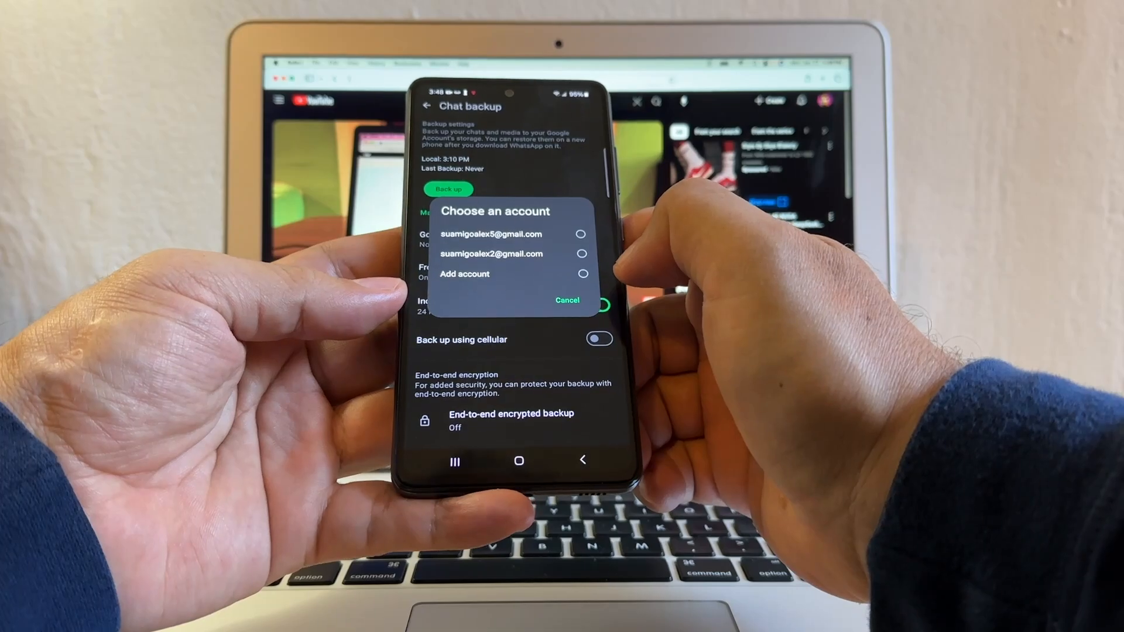
pyautogui.click(567, 301)
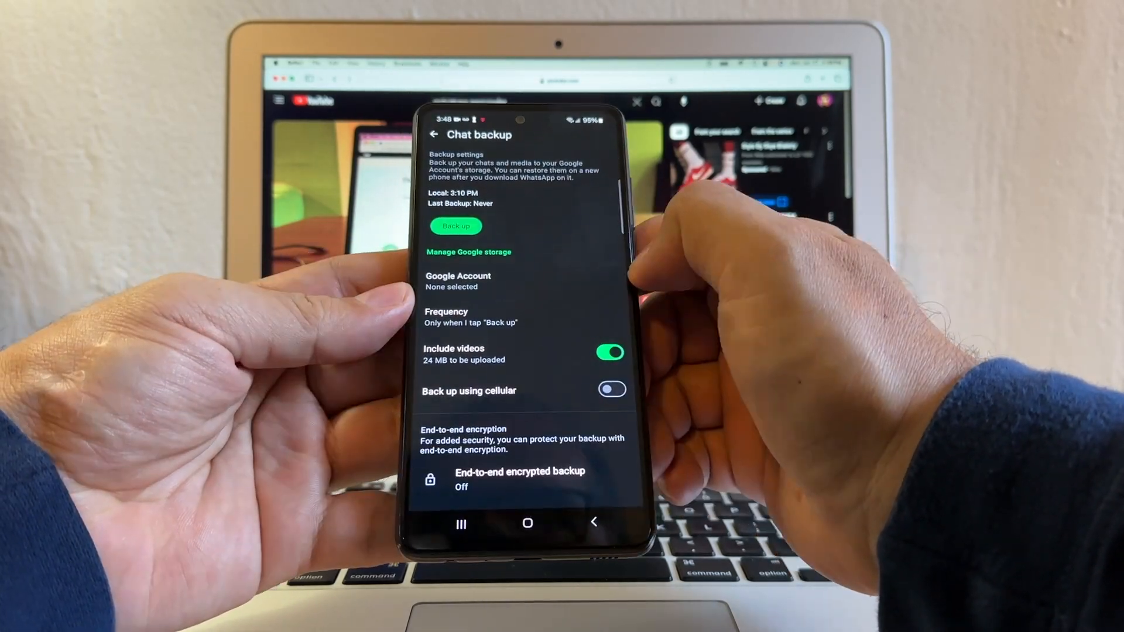
# Step: Link a Google account for chat backup and start an on-demand backup
pyautogui.click(455, 226)
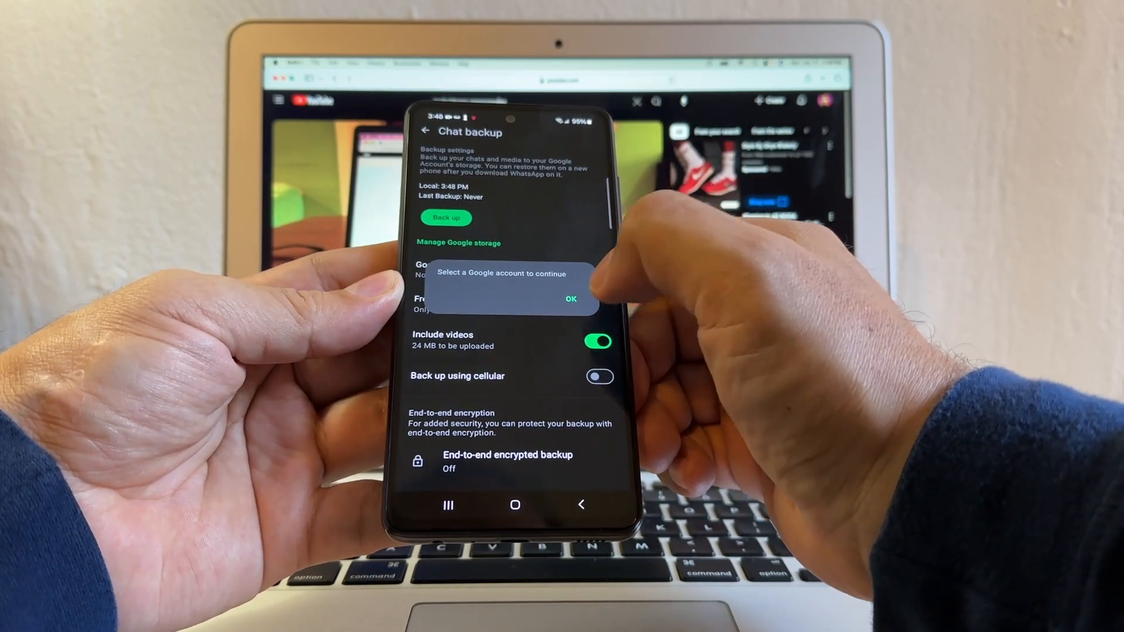
pyautogui.click(570, 299)
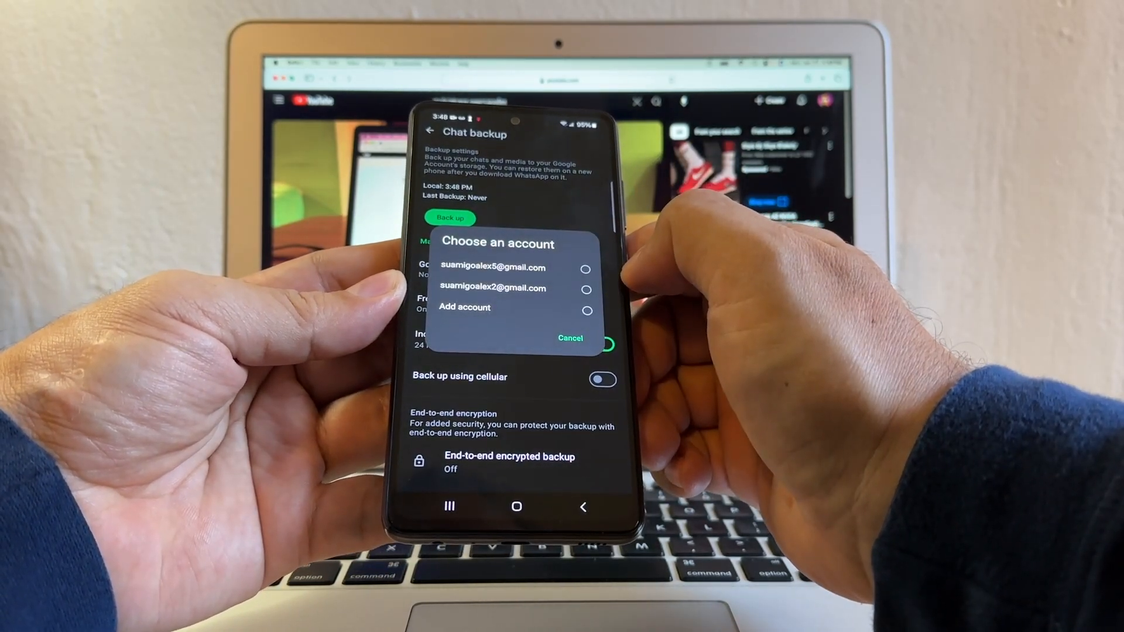
pyautogui.click(492, 267)
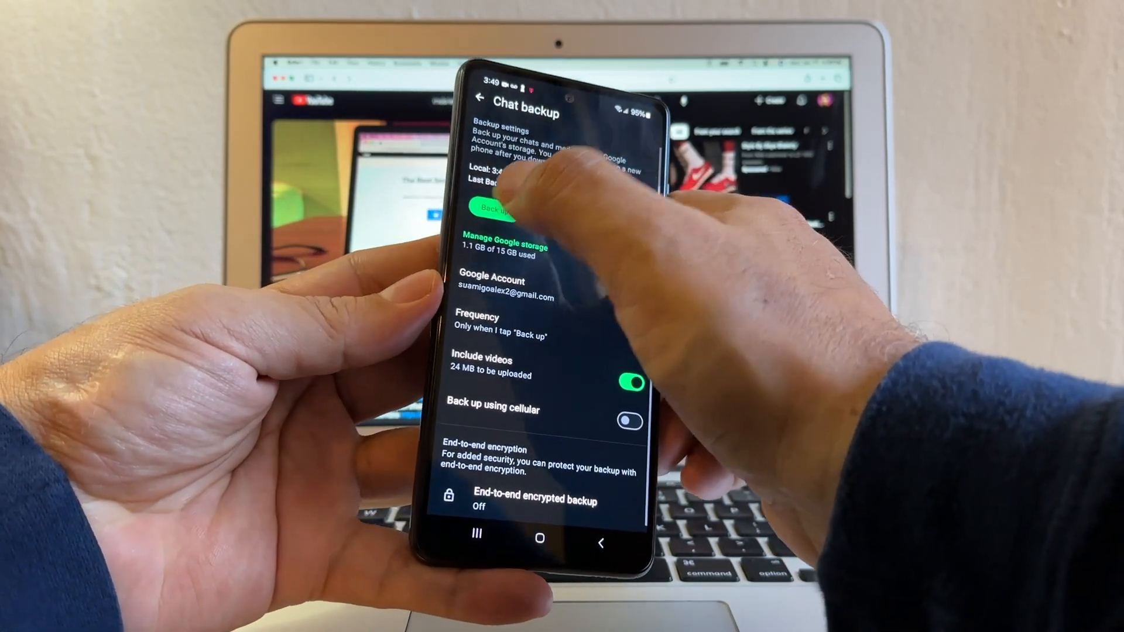
pyautogui.click(491, 209)
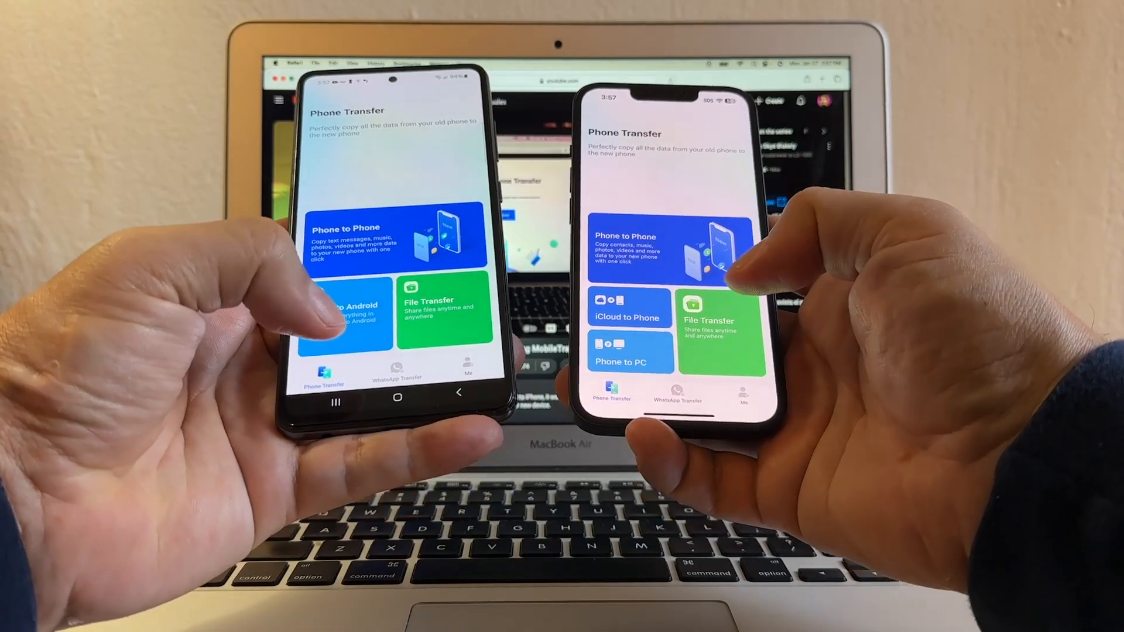
# Step: Start WhatsApp Transfer in MobileTrans and submit the account phone number (typed 3059) for WA login
pyautogui.click(398, 388)
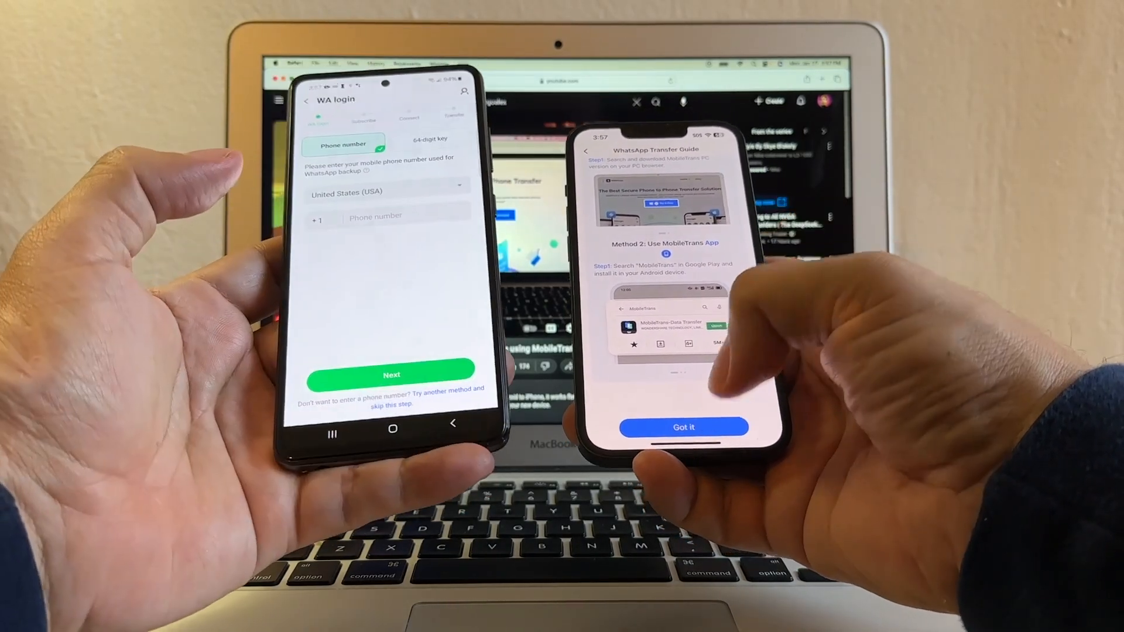
pyautogui.click(683, 427)
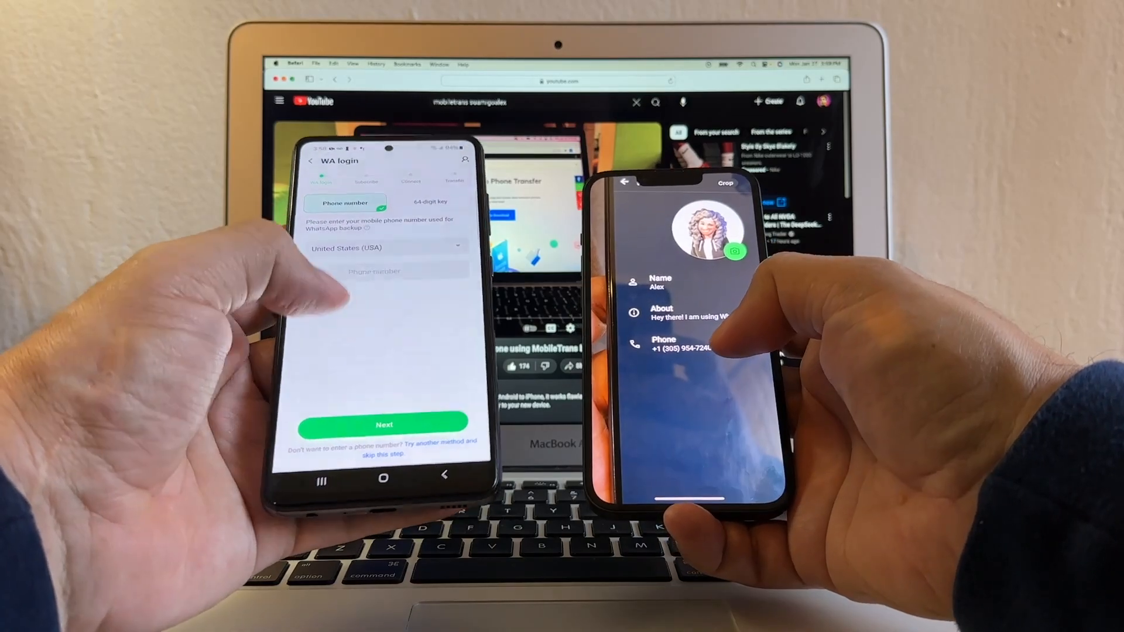
pyautogui.write('3059')
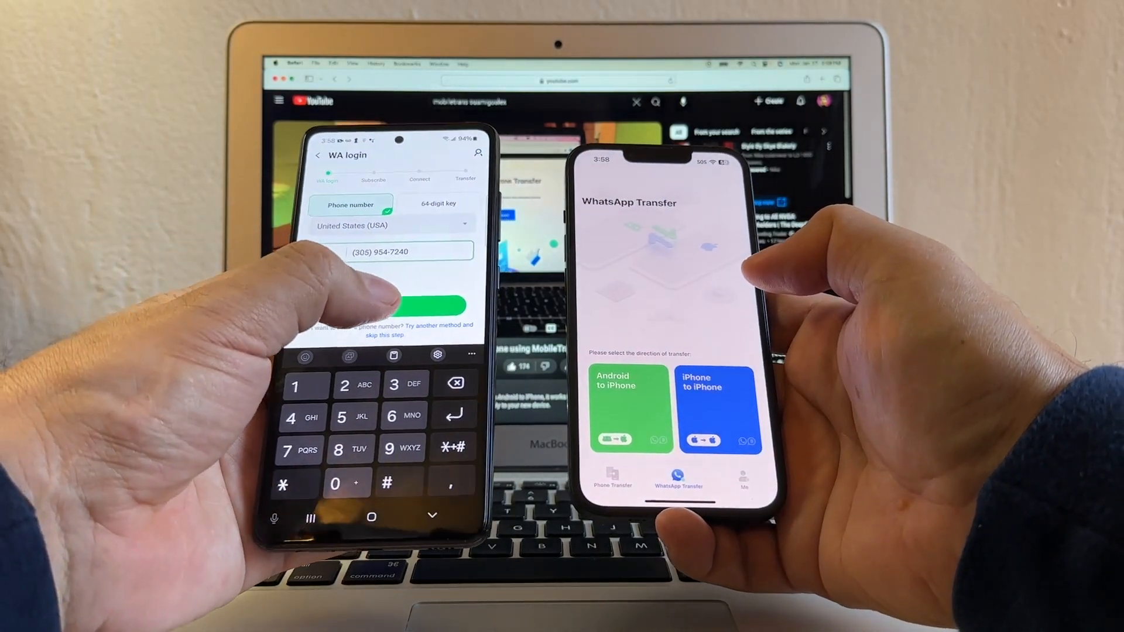
pyautogui.click(391, 305)
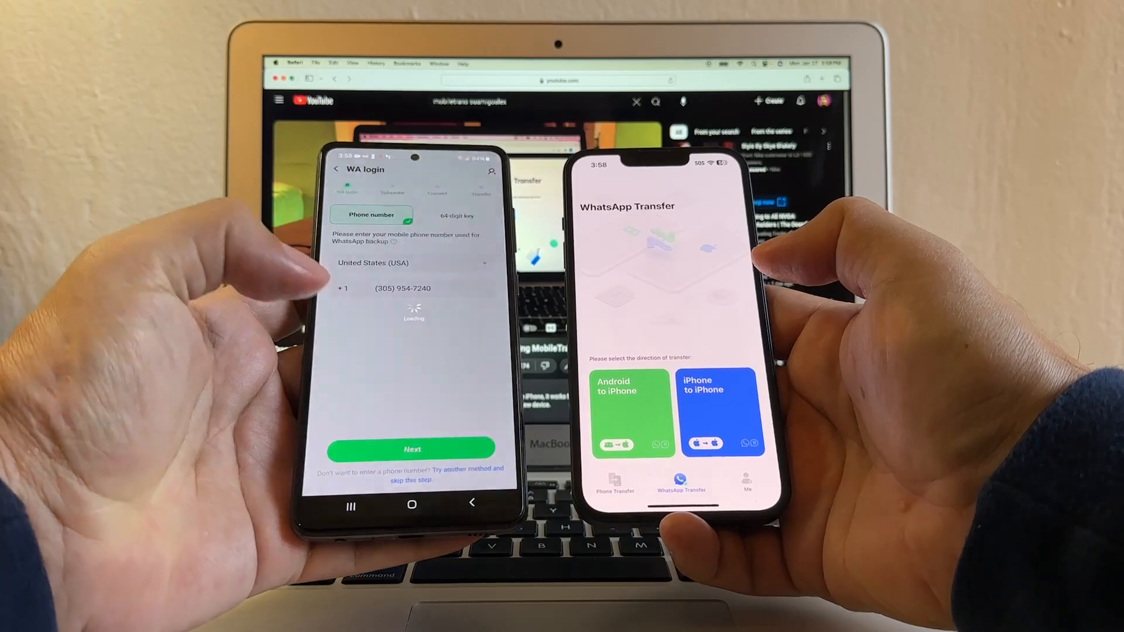
pyautogui.click(411, 449)
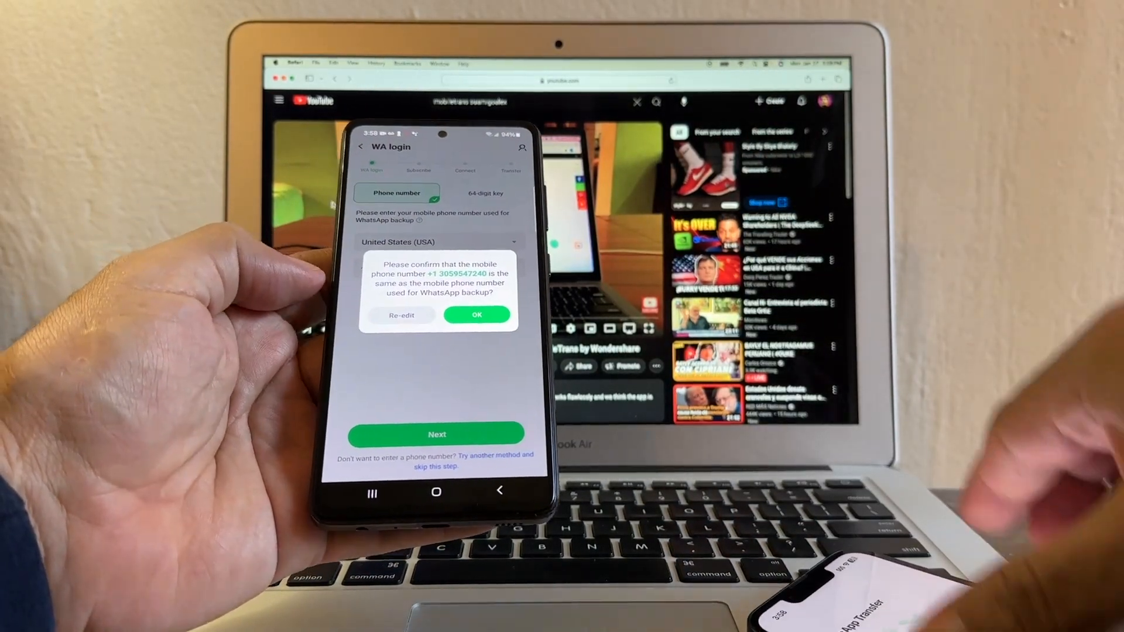
# Step: Confirm the number matches the backup account and preview the backed-up Videos category
pyautogui.click(477, 315)
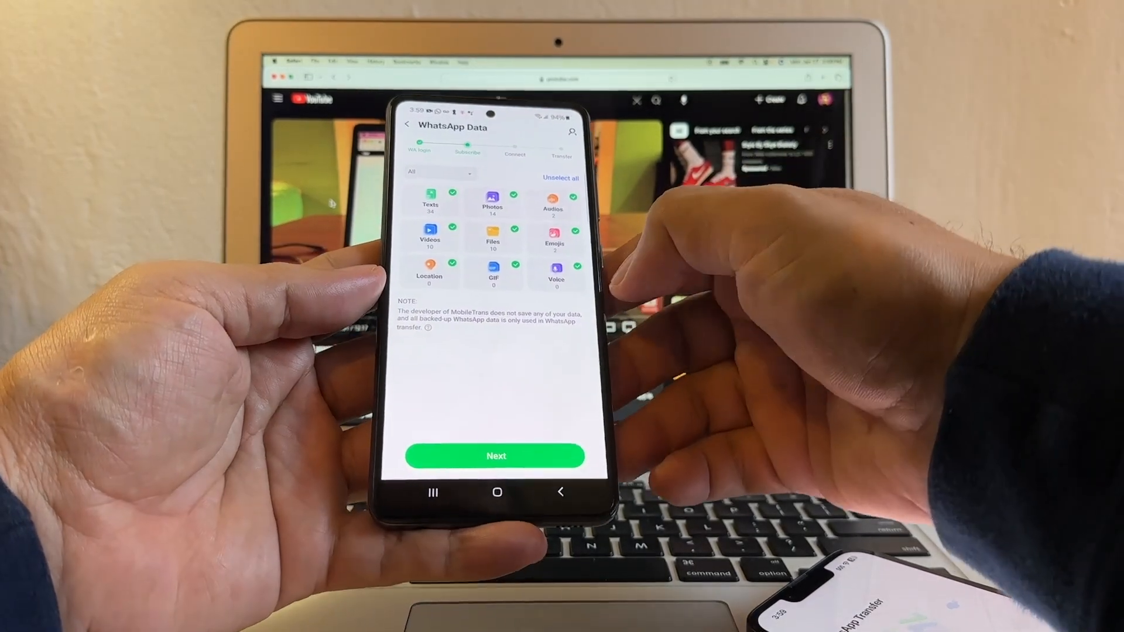
pyautogui.click(429, 234)
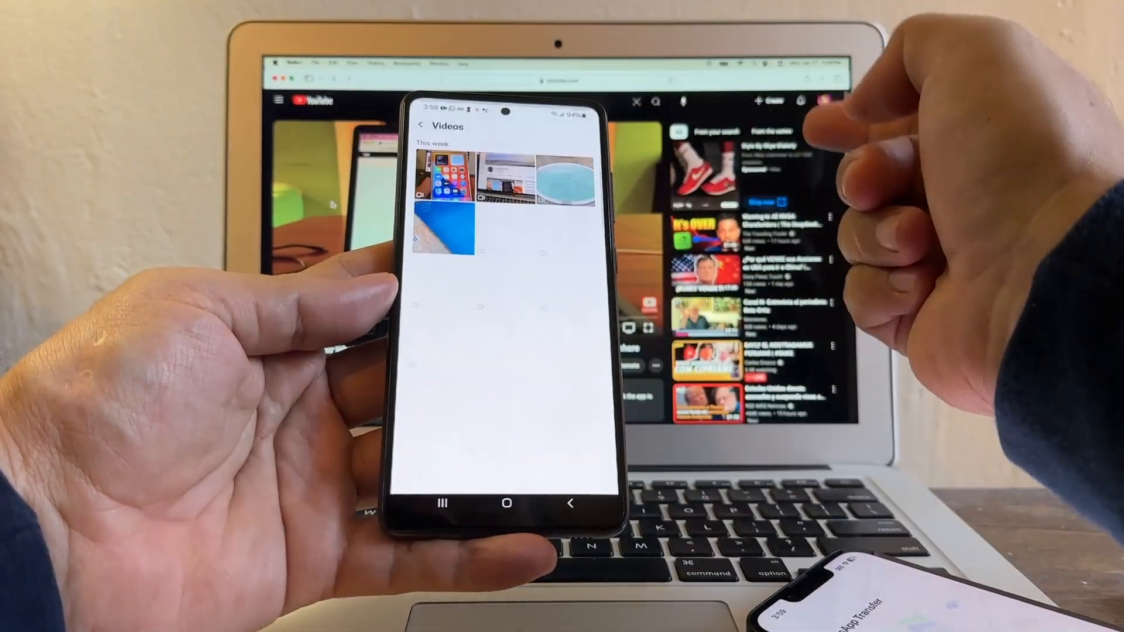
pyautogui.scroll(-3)
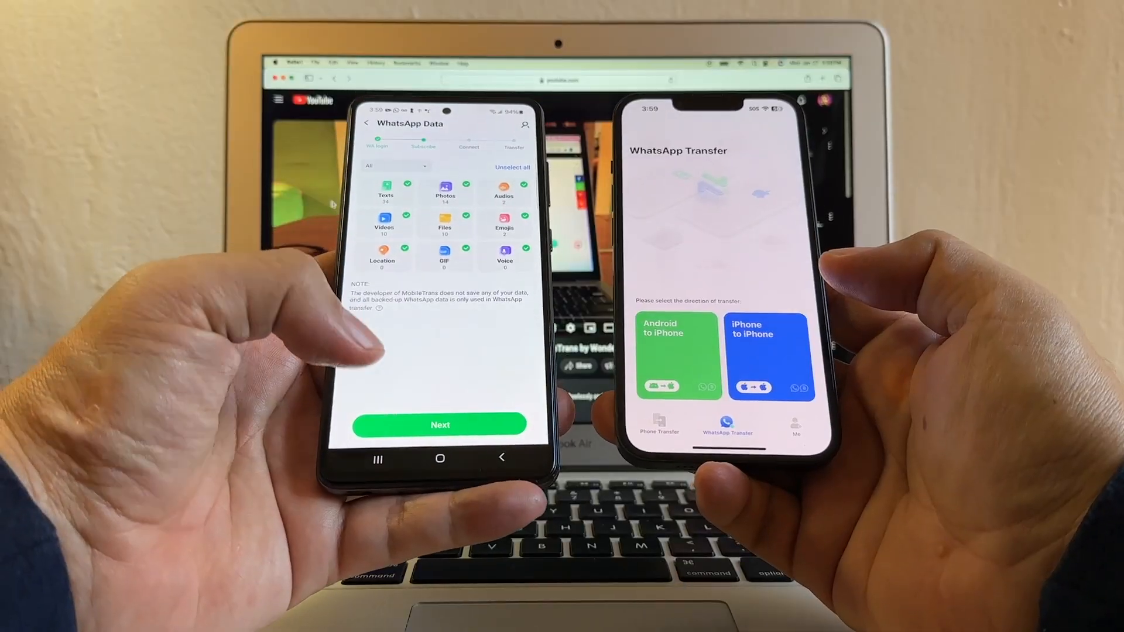
# Step: Proceed from the WhatsApp Data screen to the iPhone connection step over USB
pyautogui.click(439, 424)
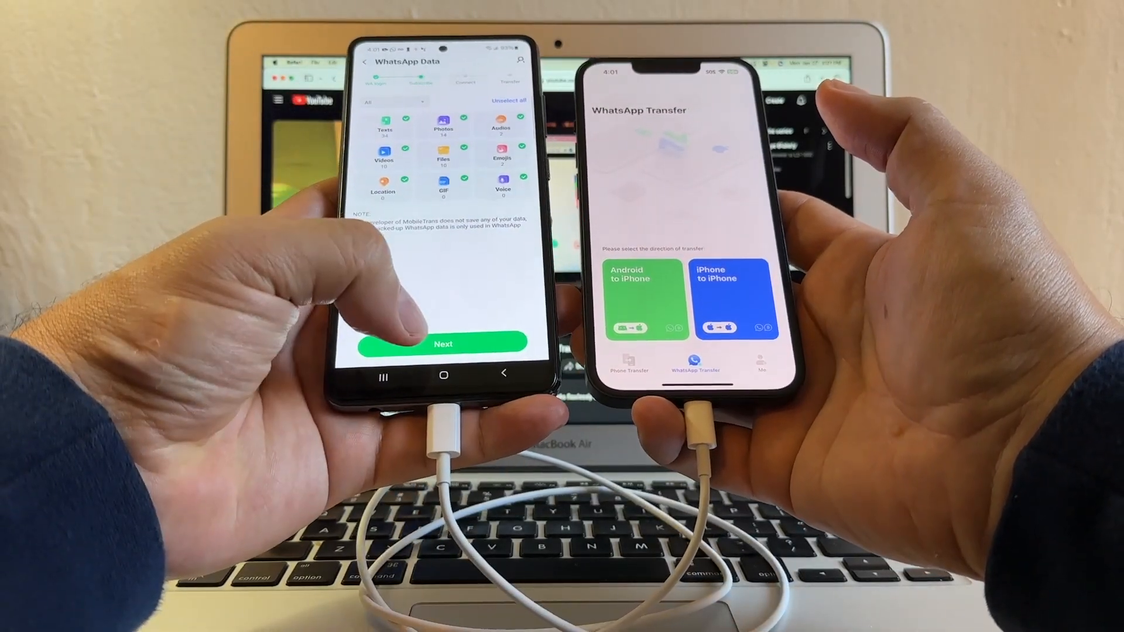
pyautogui.click(442, 343)
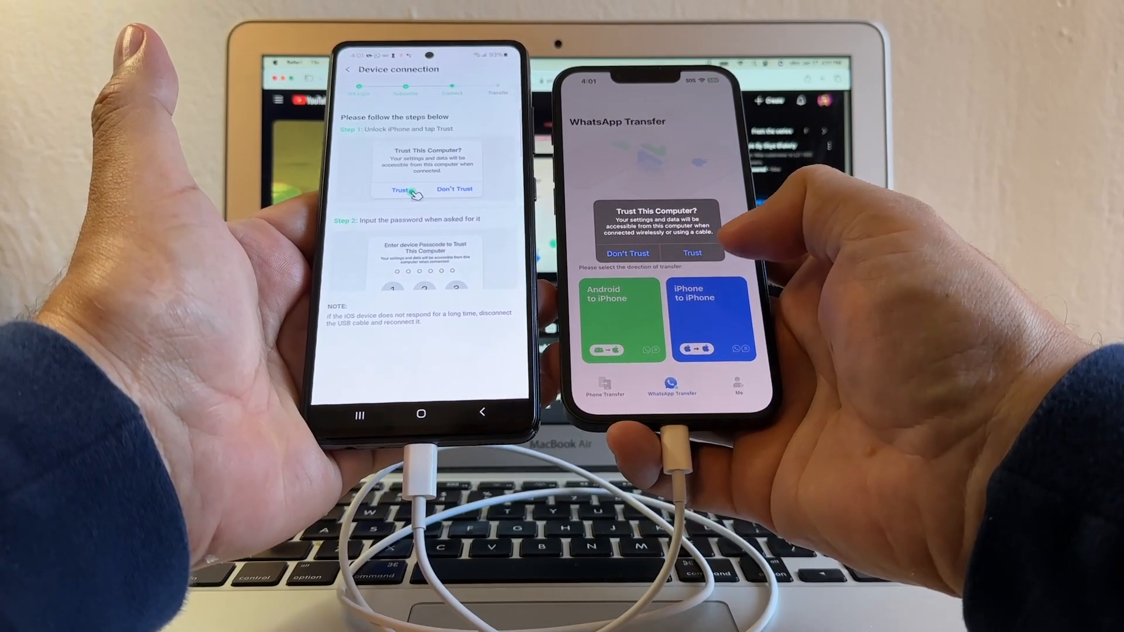
# Step: Trust the cabled computer/device connection on the iPhone
pyautogui.click(692, 253)
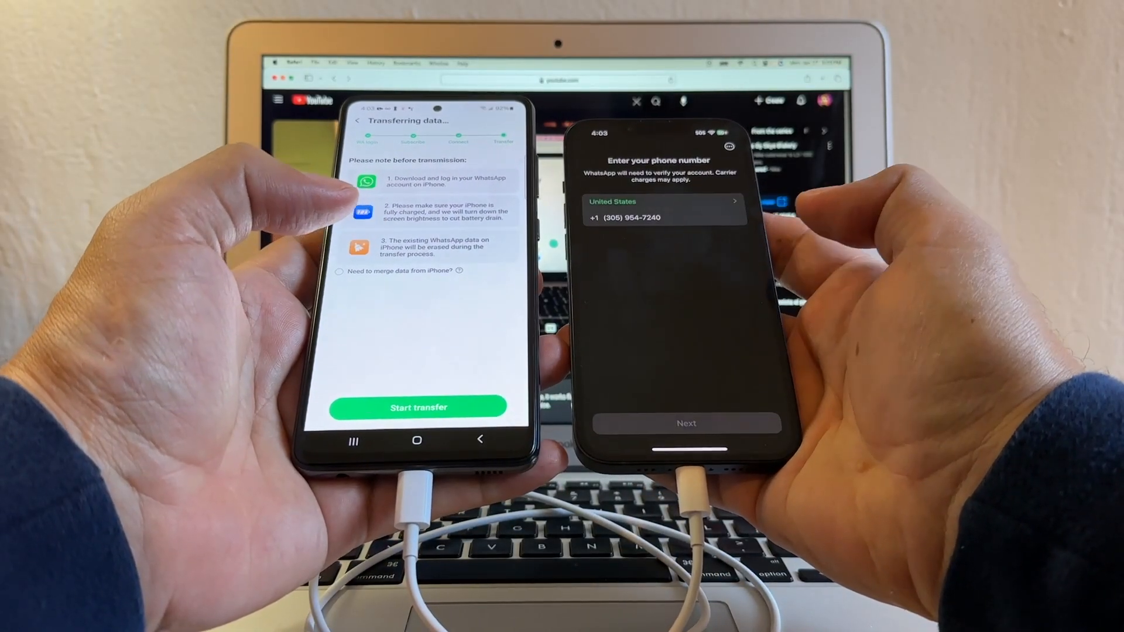
# Step: Request the WhatsApp code by voice call, answer it on Android and enter the six-digit code on the iPhone
pyautogui.click(685, 423)
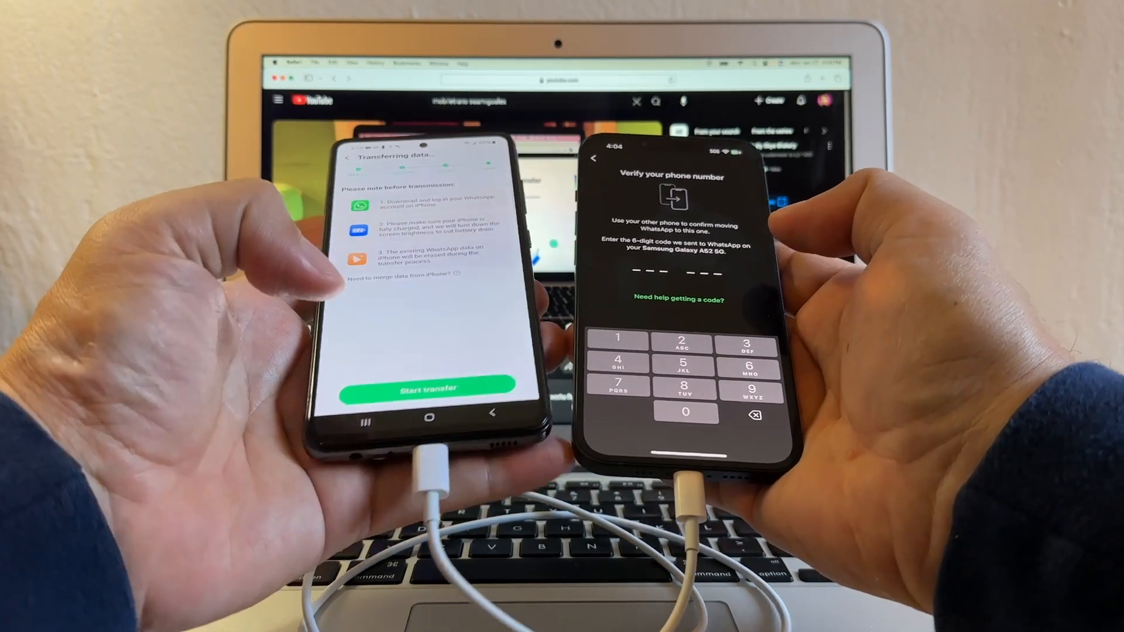
pyautogui.click(428, 388)
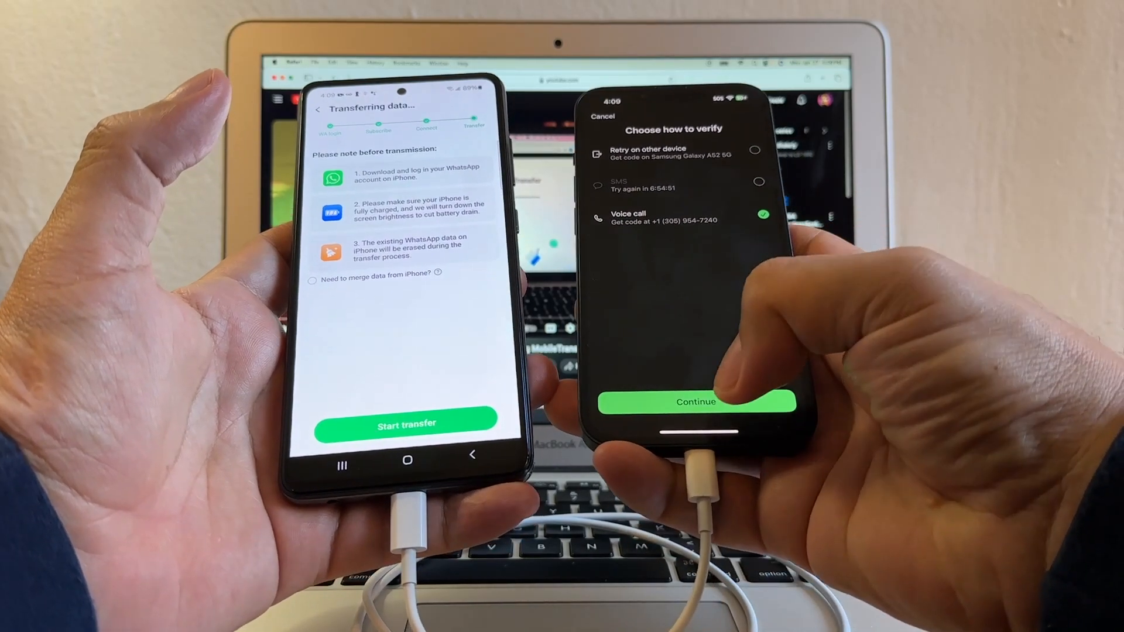
pyautogui.click(696, 402)
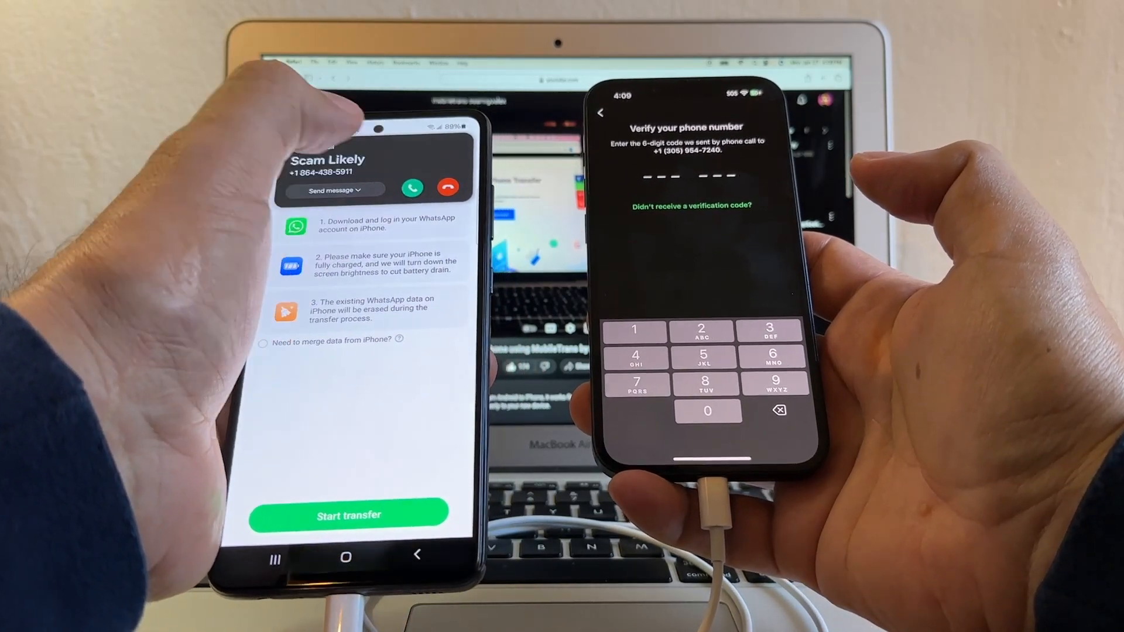
pyautogui.click(413, 188)
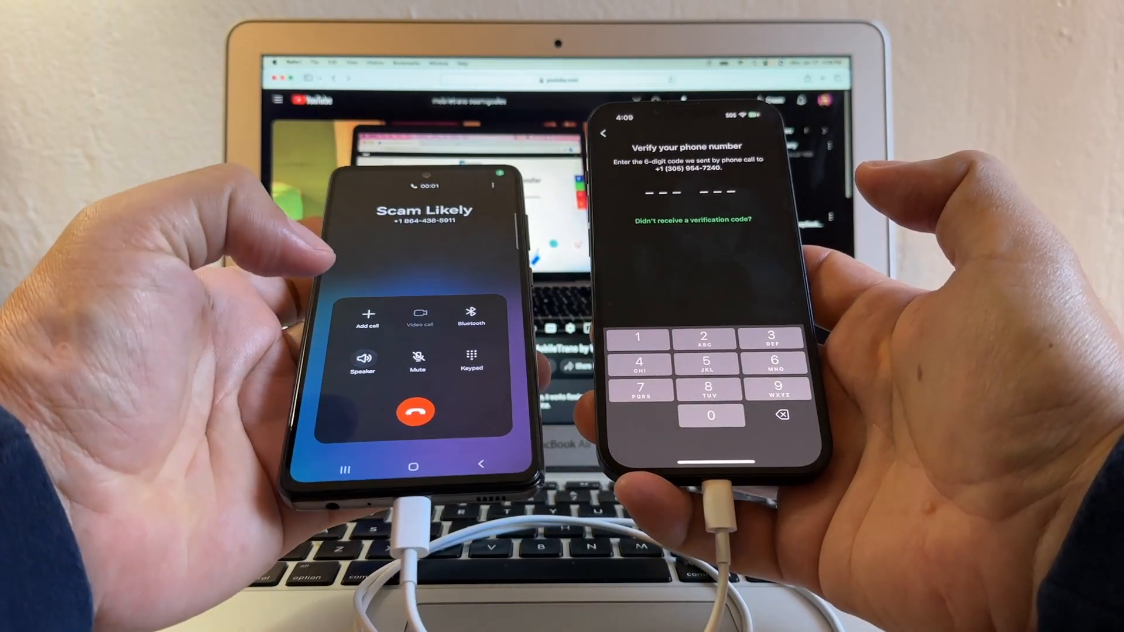
pyautogui.click(471, 362)
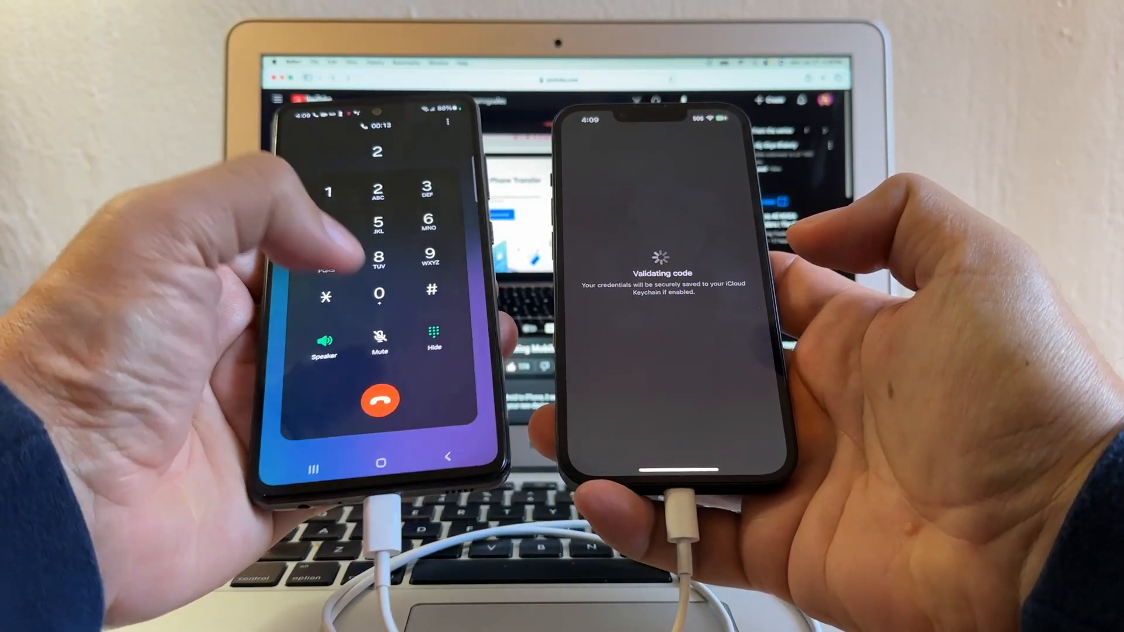
# Step: Grant WhatsApp contact access and save the profile name 'Alex'
pyautogui.click(378, 399)
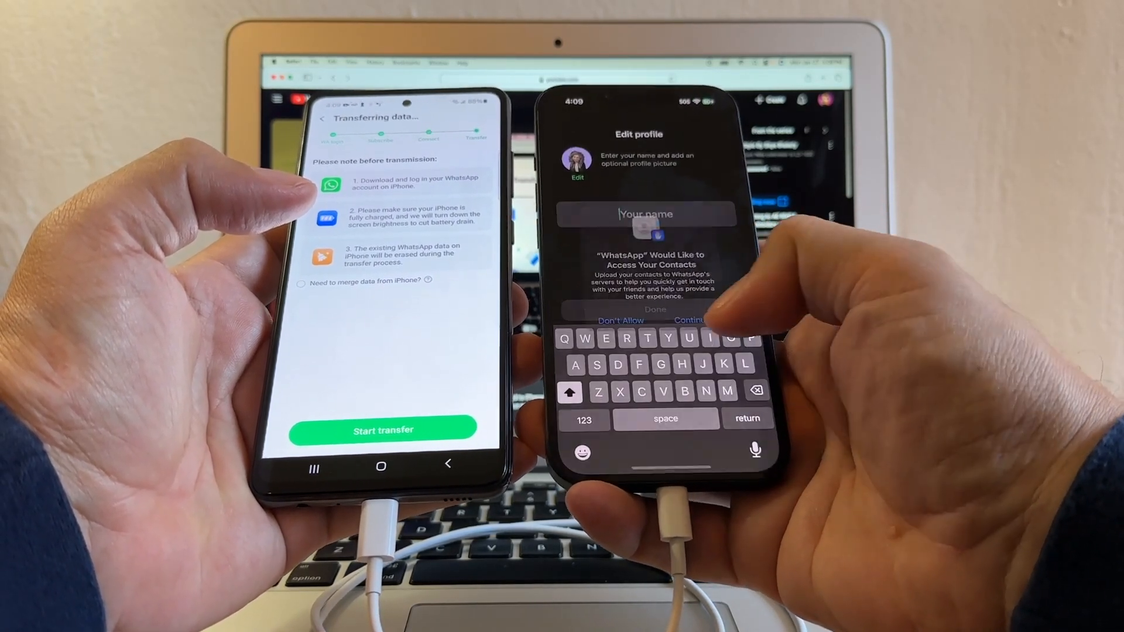
pyautogui.click(691, 320)
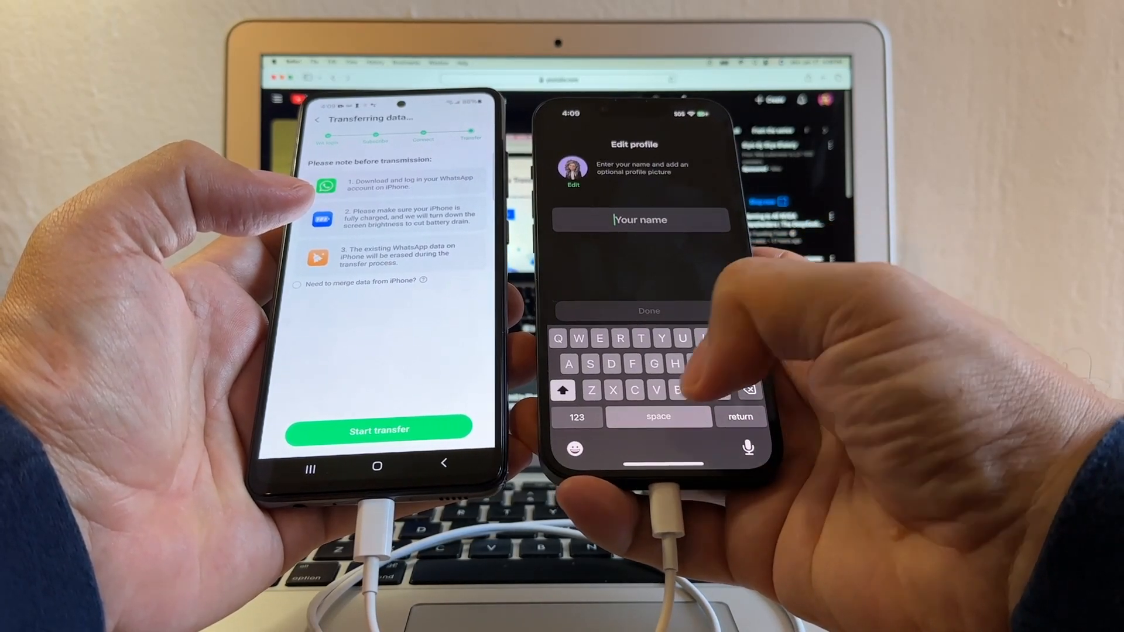
pyautogui.write('Alex')
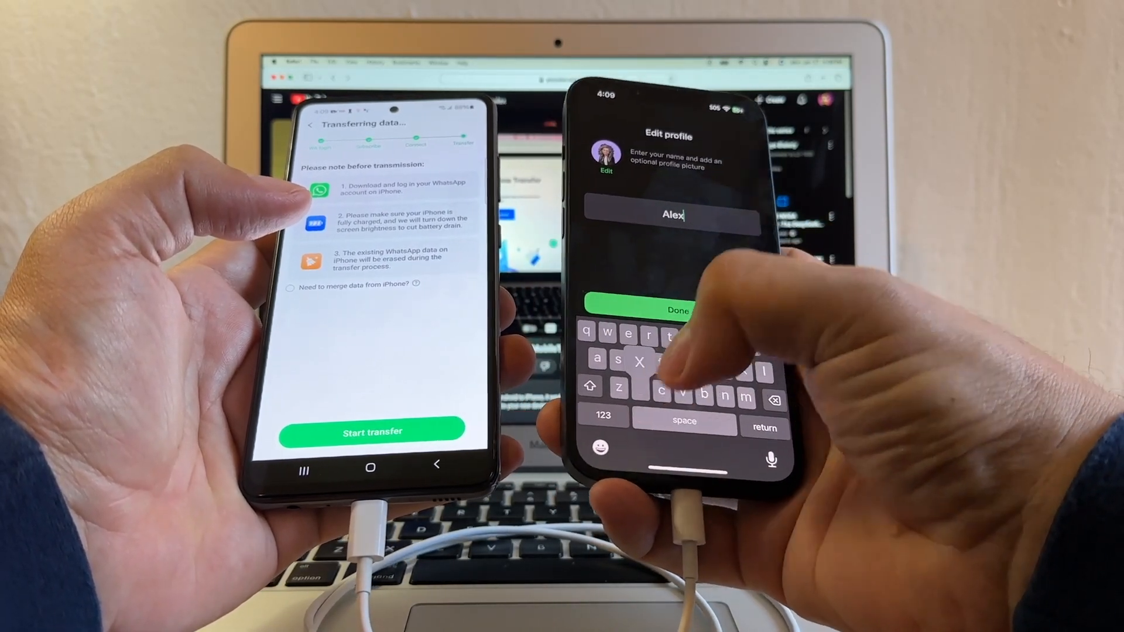
pyautogui.click(668, 310)
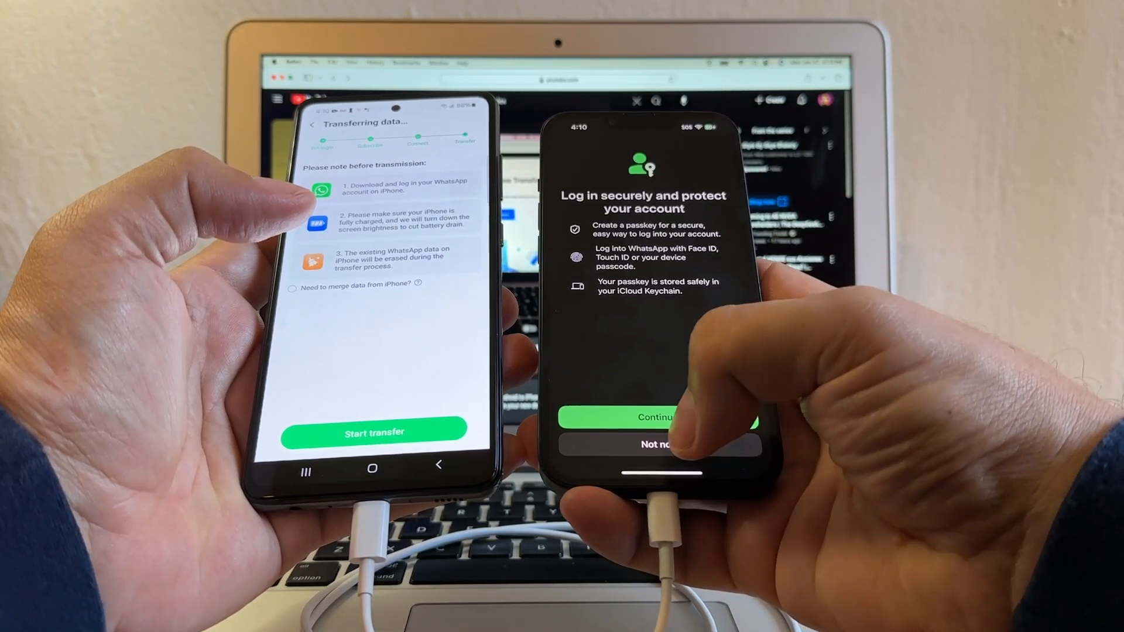
# Step: Skip the passkey offer and confirm in MobileTrans that WhatsApp is logged in on the iPhone
pyautogui.click(655, 445)
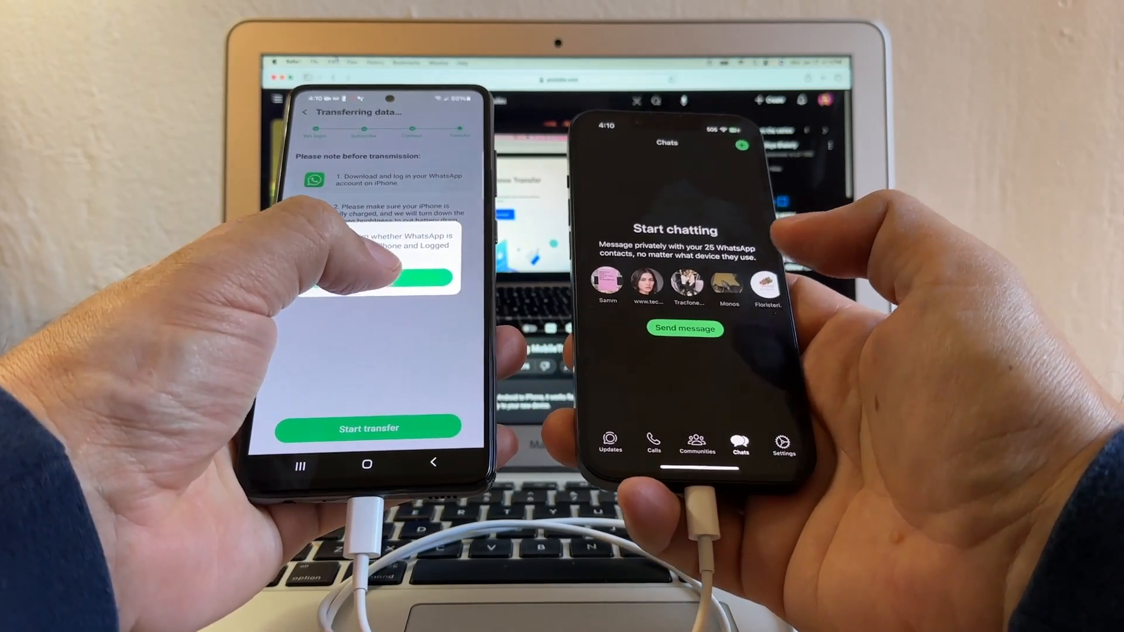
pyautogui.click(367, 429)
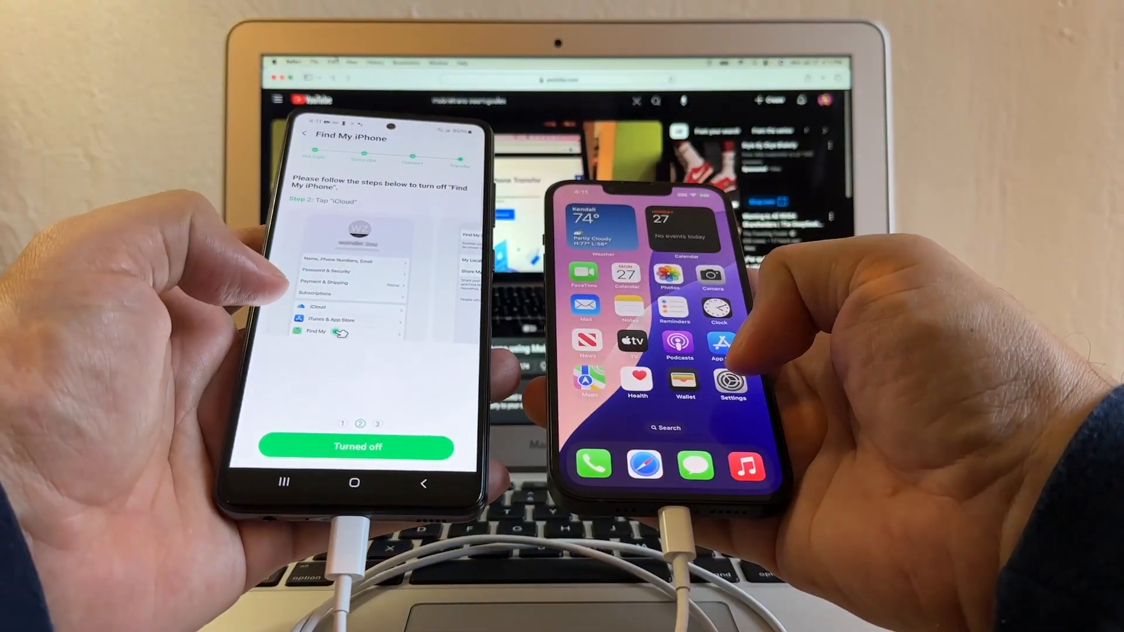
# Step: Turn off Find My iPhone via Settings > Apple Account > Find My, confirming with the account password
pyautogui.click(731, 379)
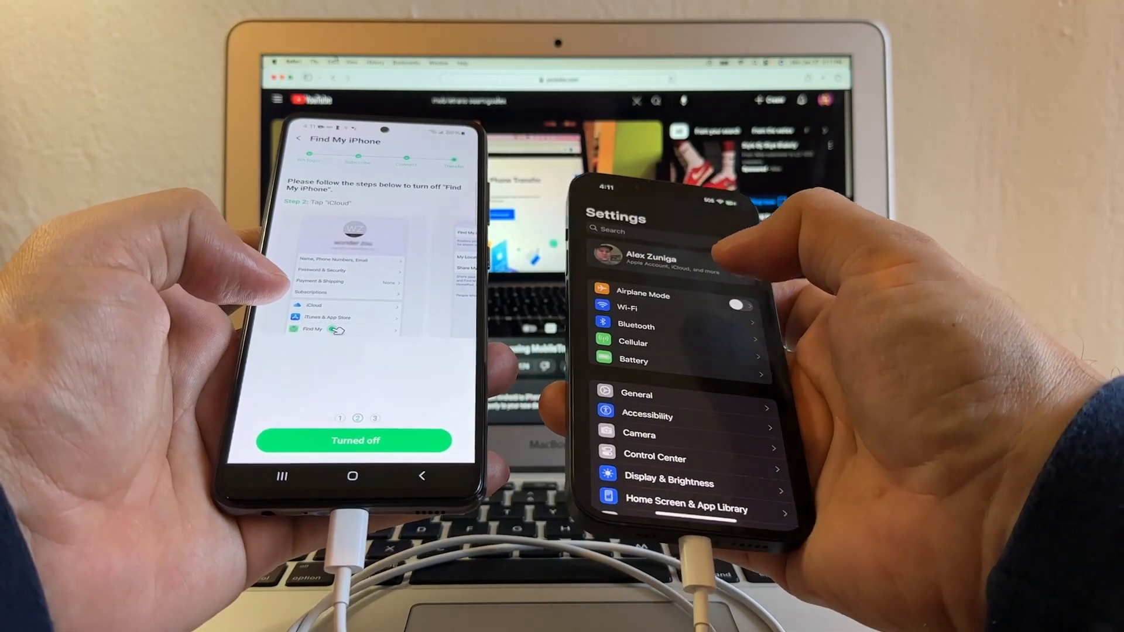
pyautogui.click(675, 258)
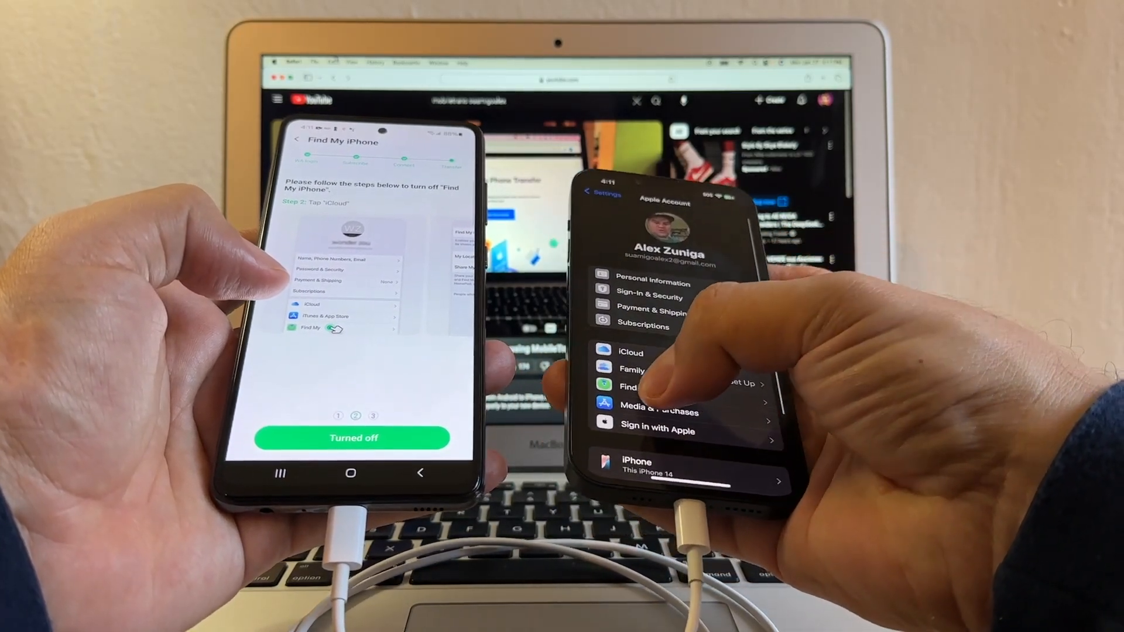
pyautogui.click(639, 386)
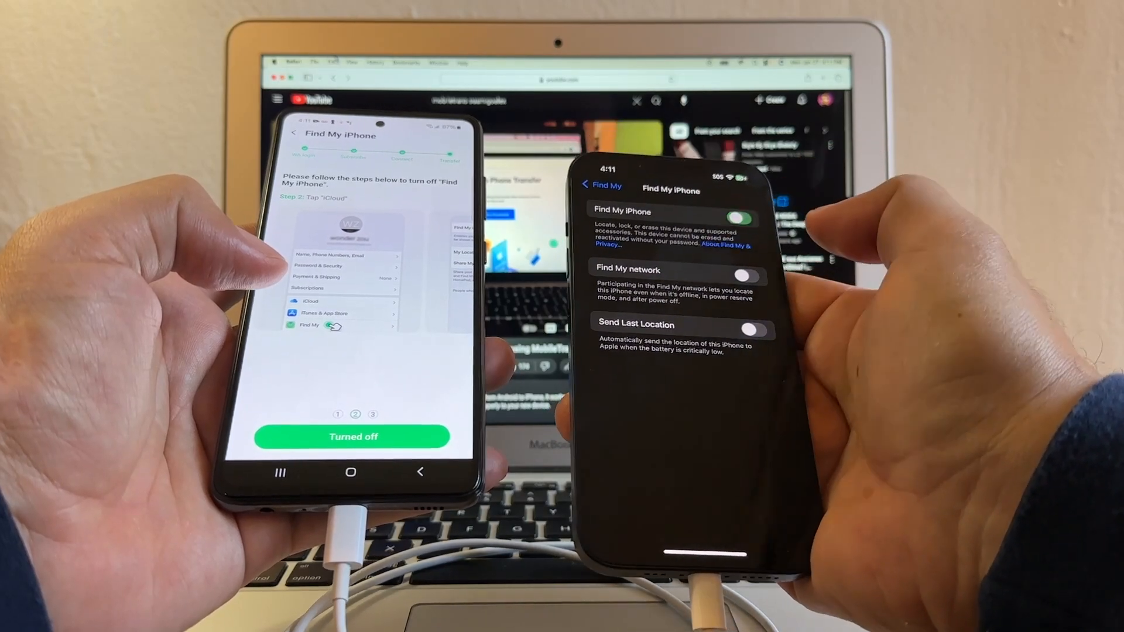
pyautogui.click(753, 216)
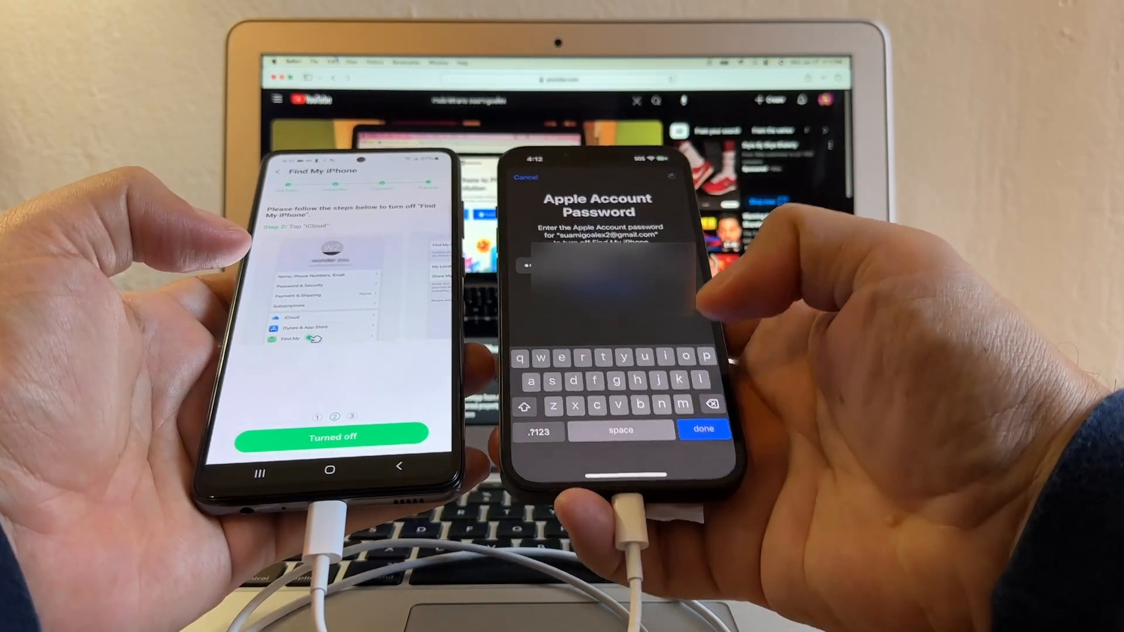
pyautogui.click(705, 430)
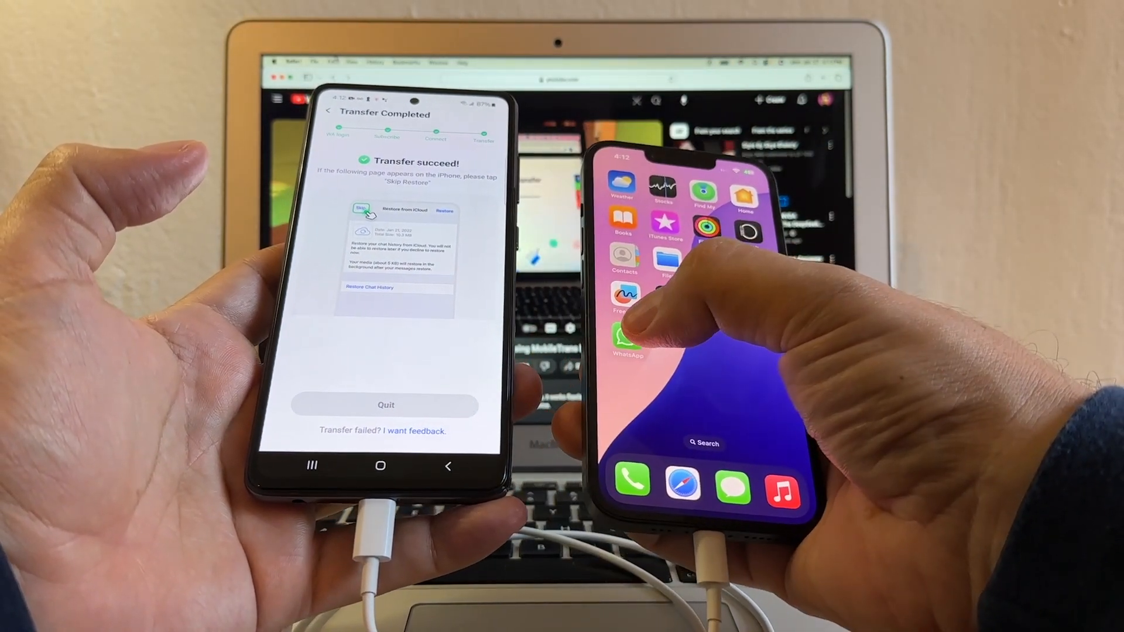
# Step: Check the transferred chats in WhatsApp on the iPhone and the shared files in the large group chat
pyautogui.click(623, 337)
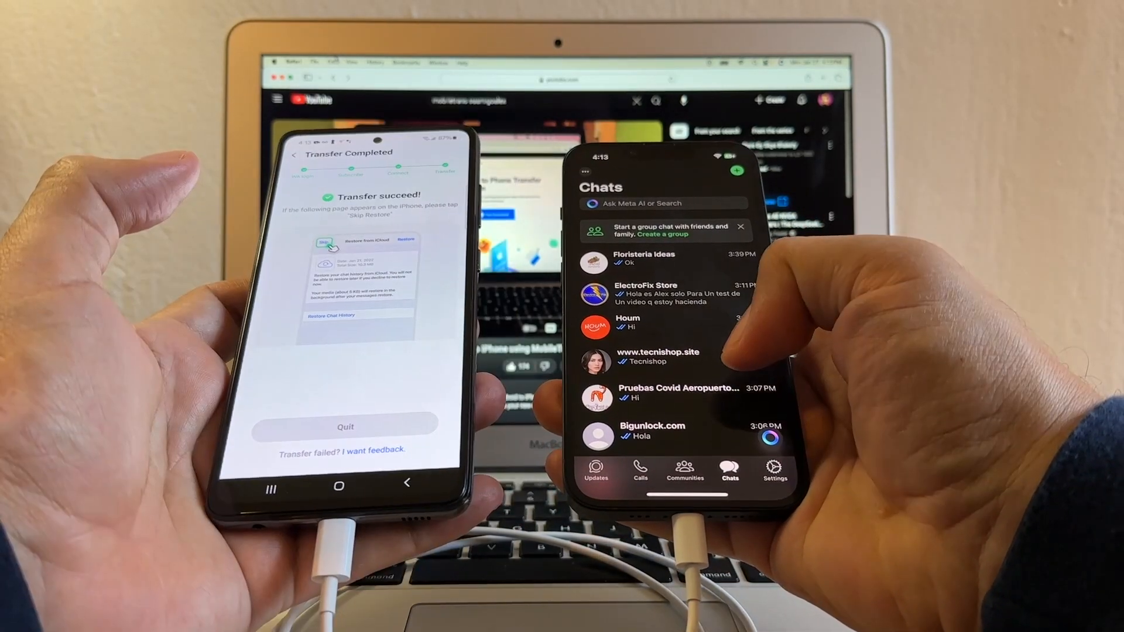
pyautogui.scroll(-3)
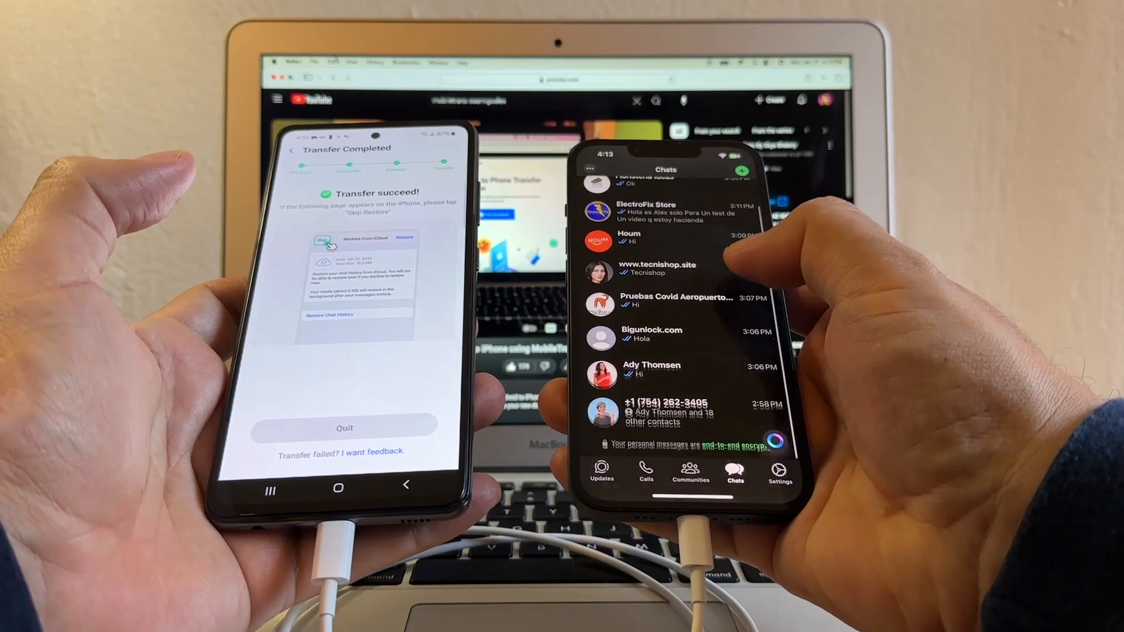
pyautogui.scroll(-3)
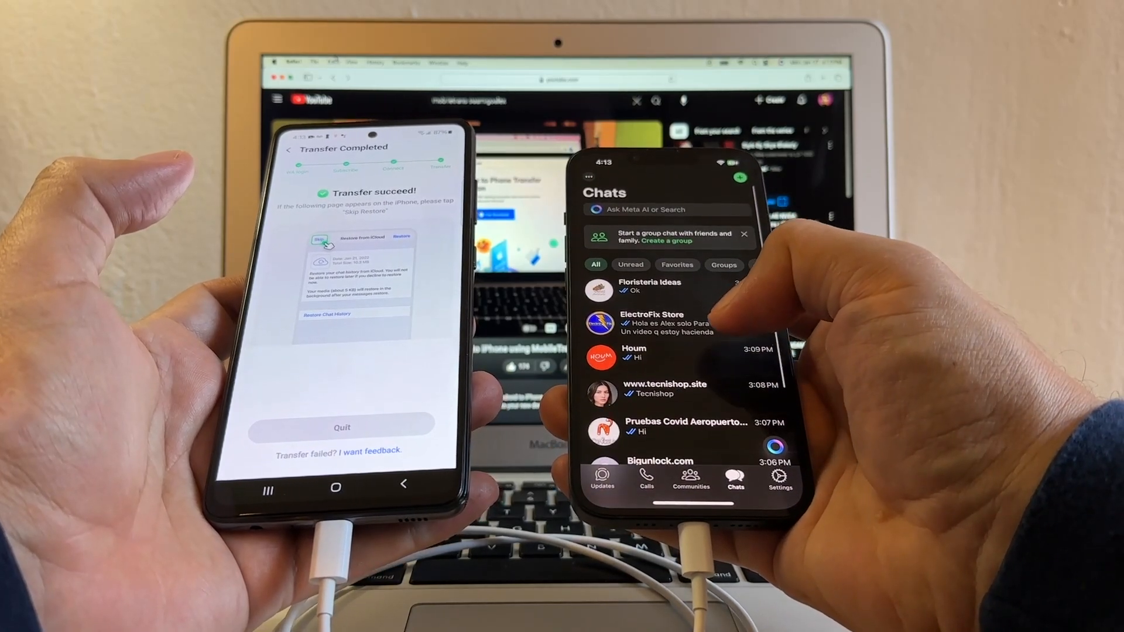
pyautogui.scroll(-3)
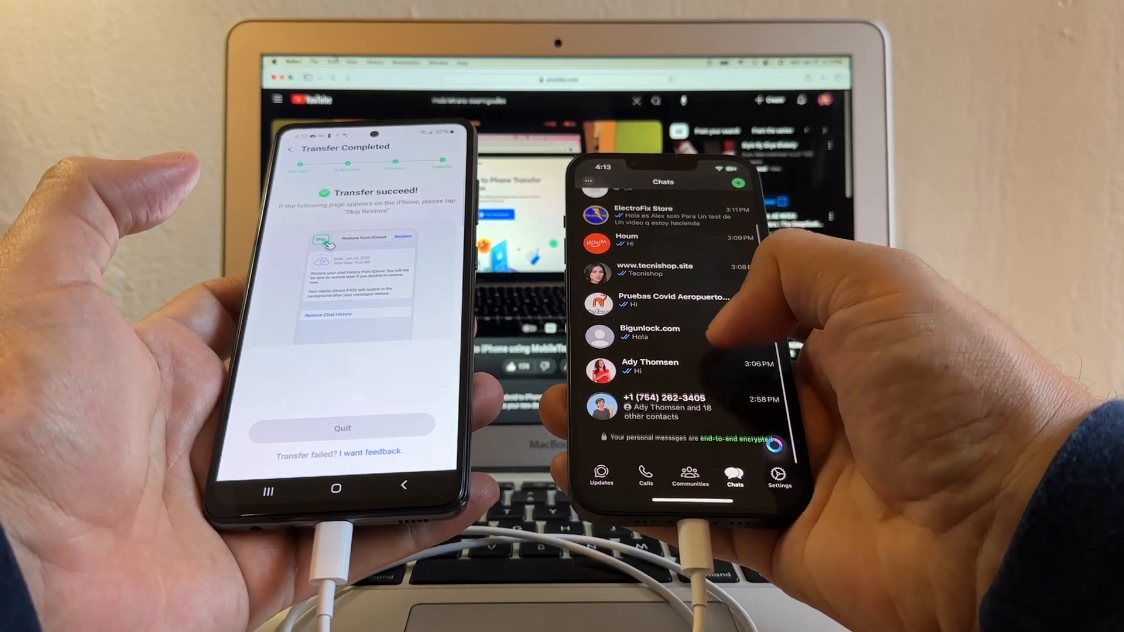
pyautogui.click(663, 401)
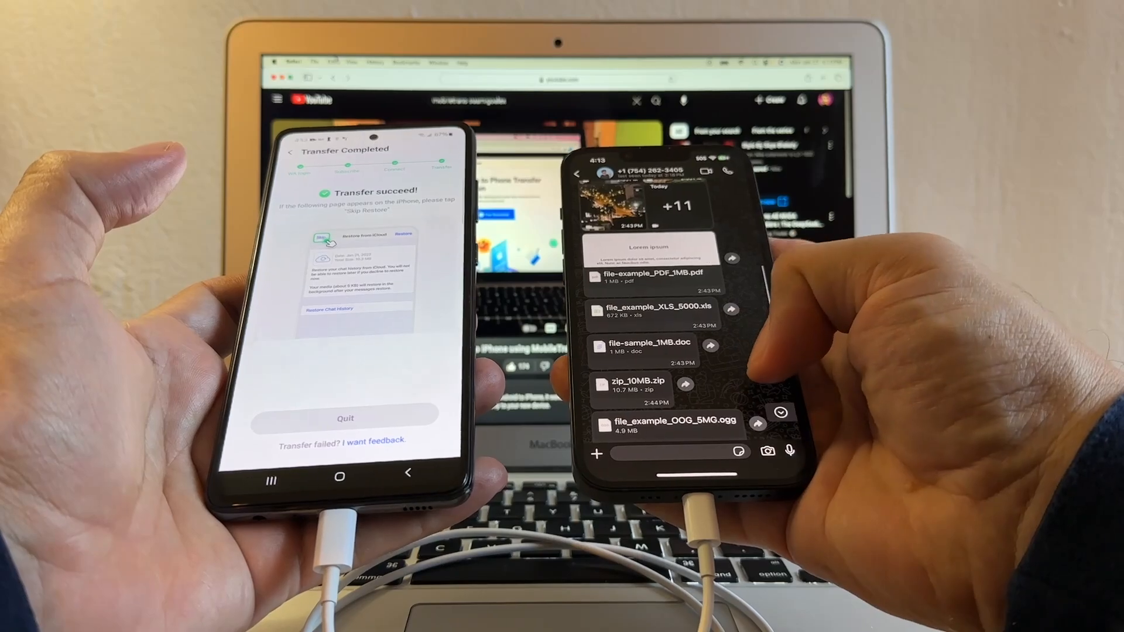
pyautogui.scroll(-3)
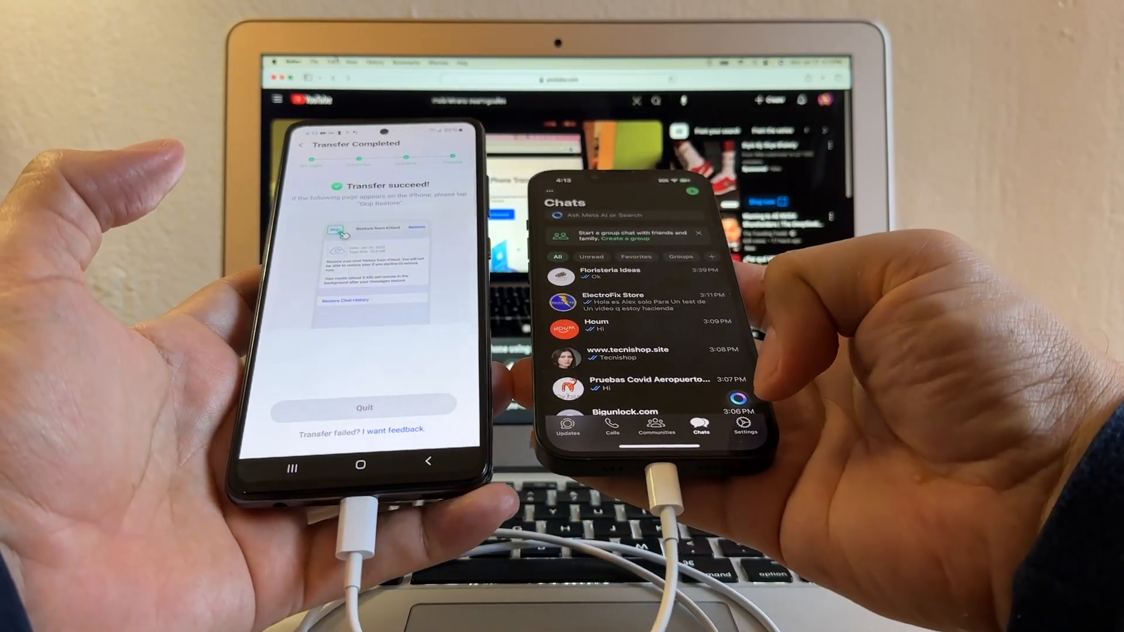
# Step: In WhatsApp's Chat backup settings, include videos and start the iCloud backup now
pyautogui.click(746, 426)
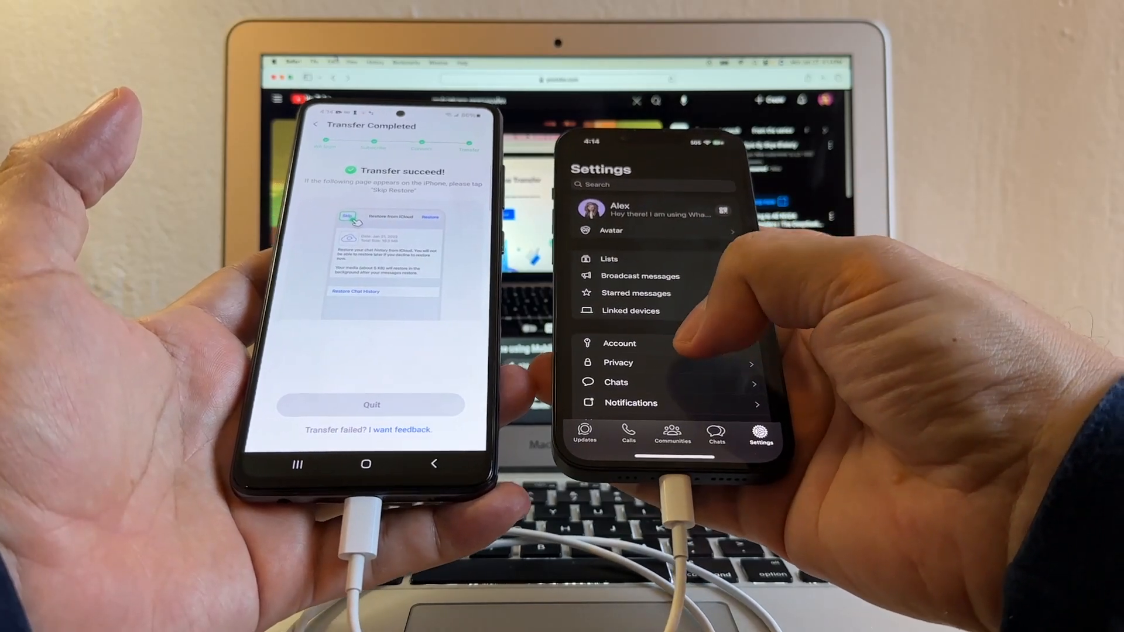
pyautogui.click(615, 382)
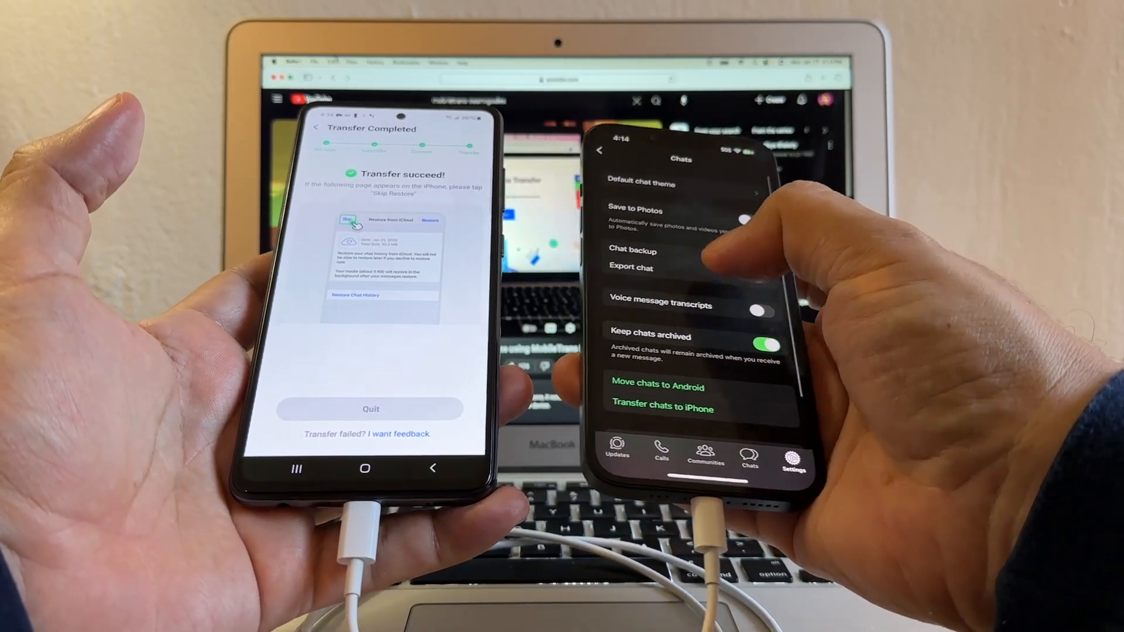
pyautogui.click(632, 251)
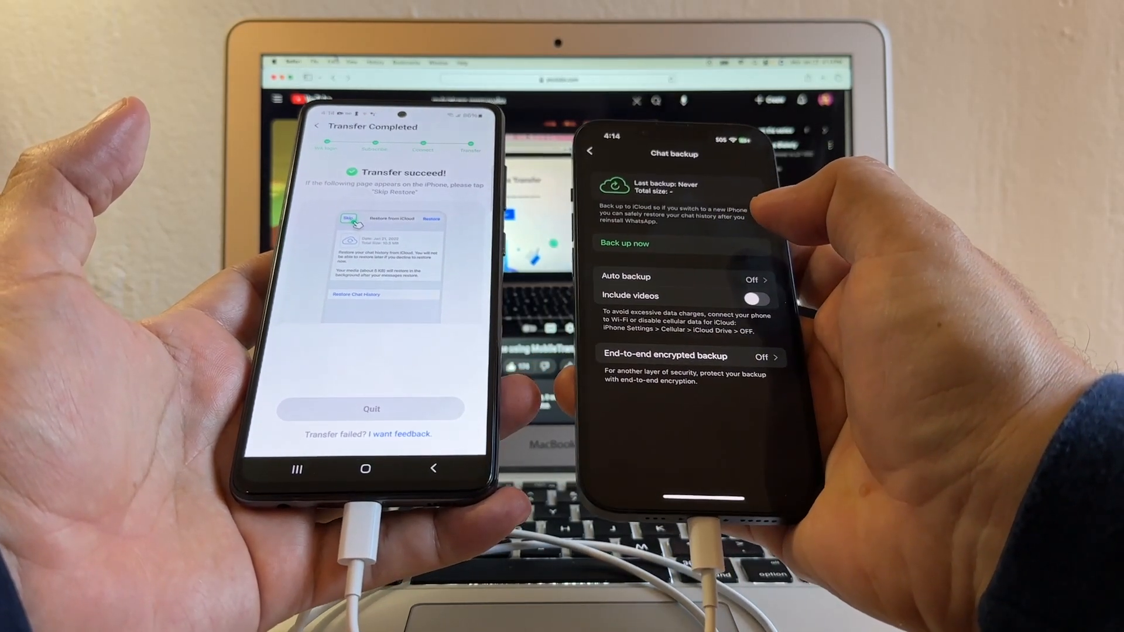
pyautogui.click(689, 277)
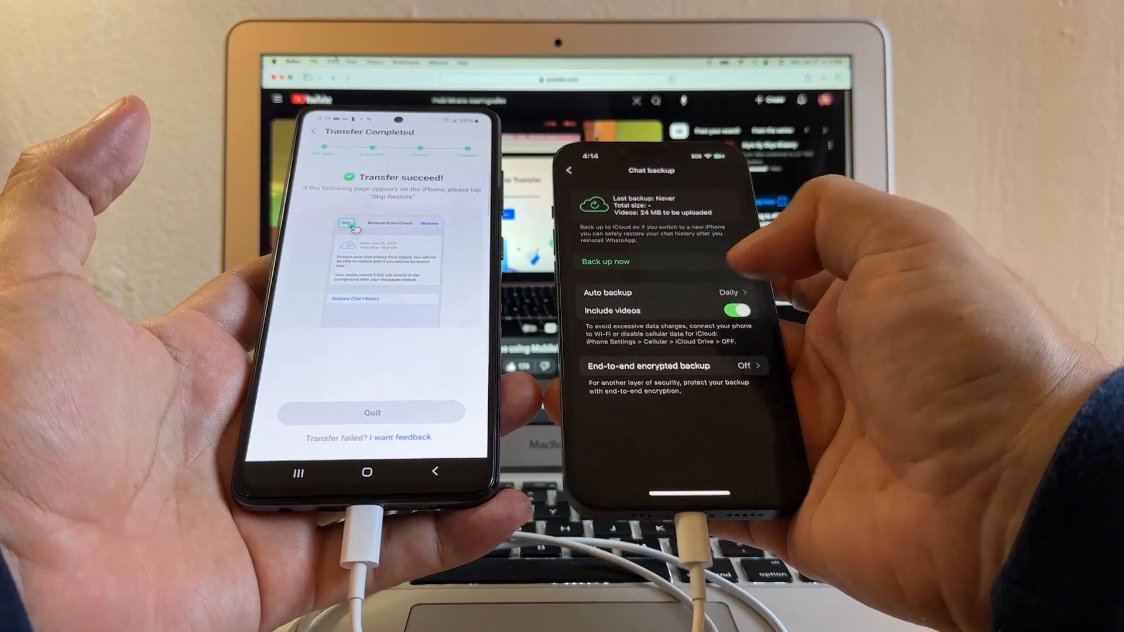
pyautogui.click(605, 261)
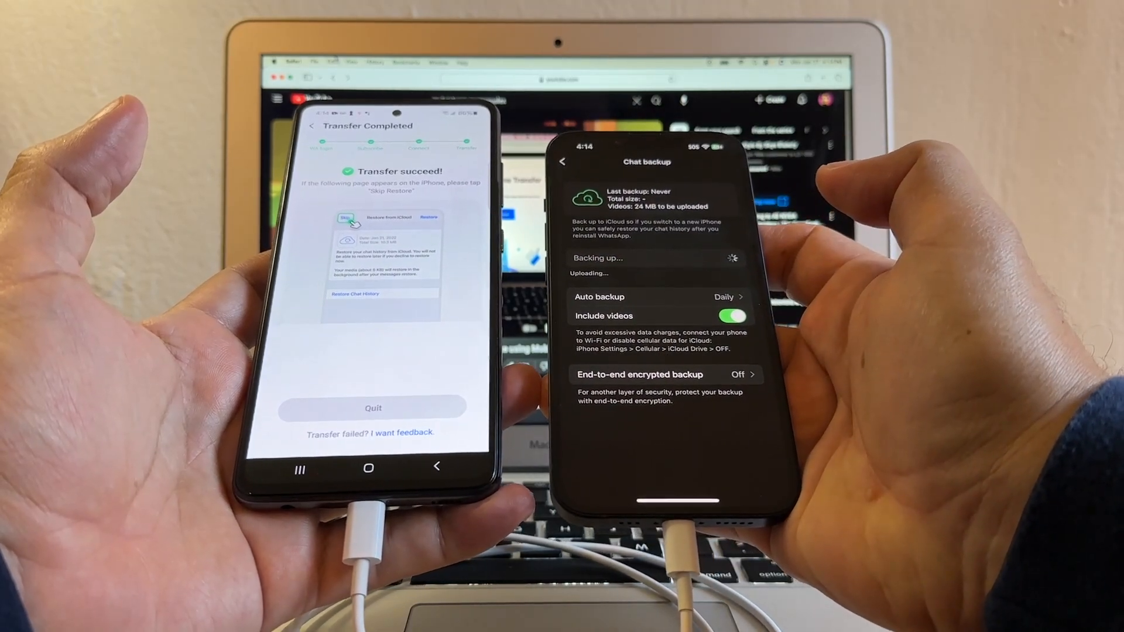